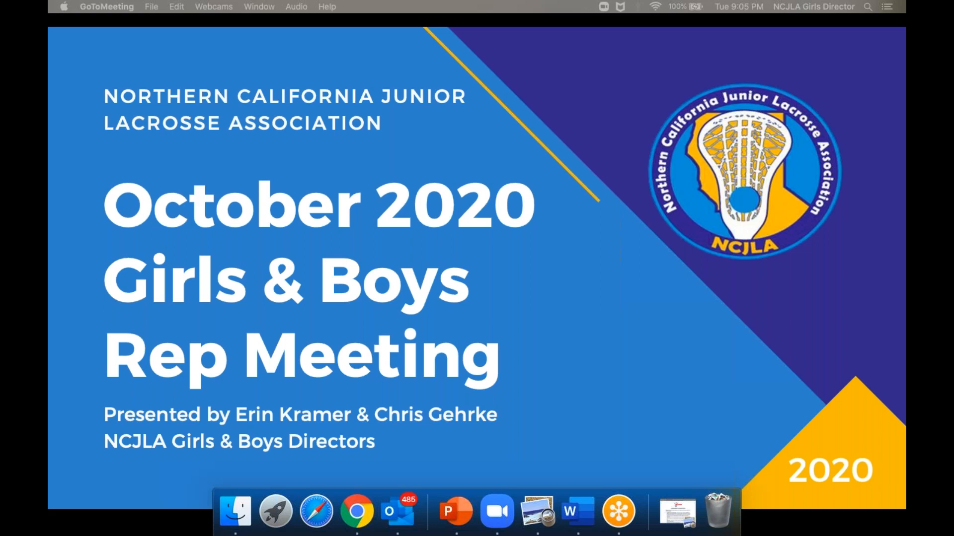
# Advance the full-screen October 2020 rep meeting title slide to the agenda slide
pyautogui.press('right')
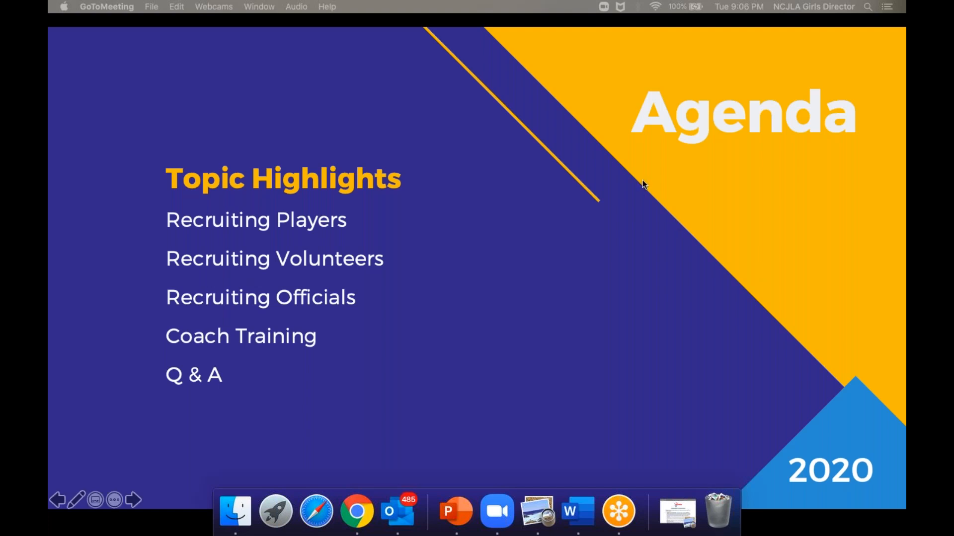
pyautogui.moveTo(827, 185)
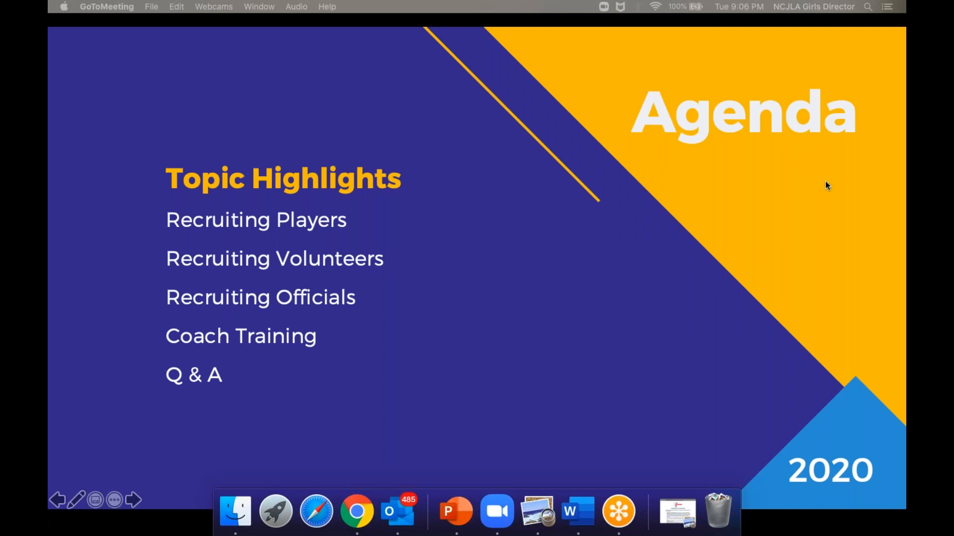
pyautogui.moveTo(834, 292)
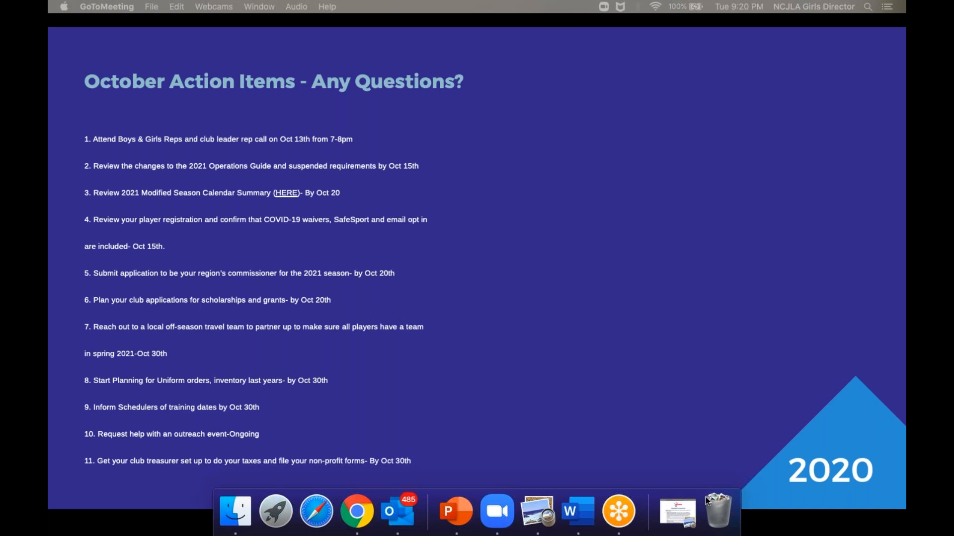
pyautogui.moveTo(832, 483)
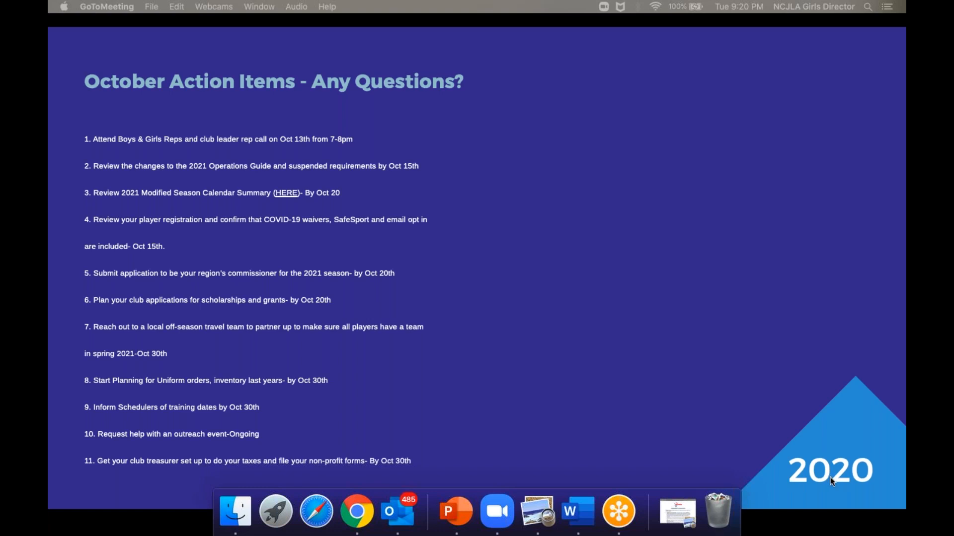
pyautogui.moveTo(618, 511)
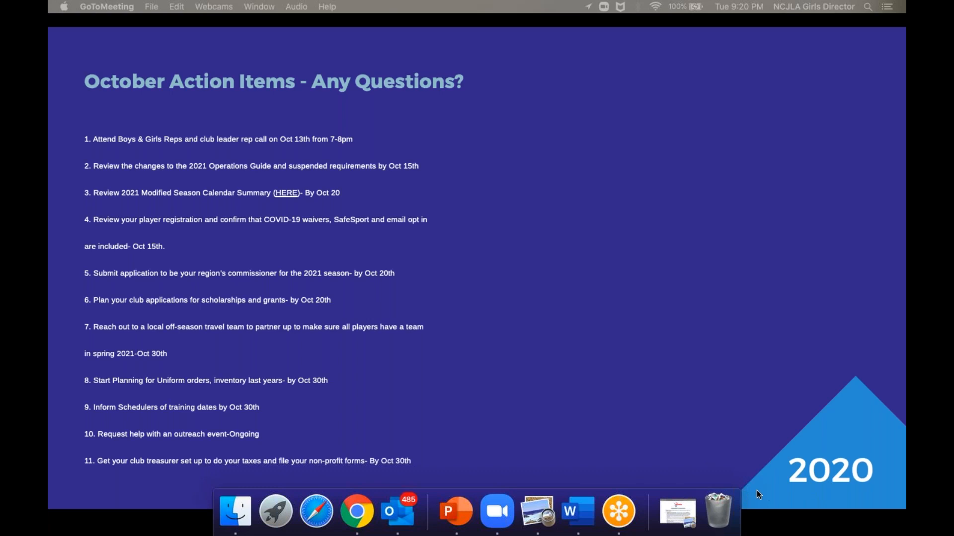
pyautogui.moveTo(755, 428)
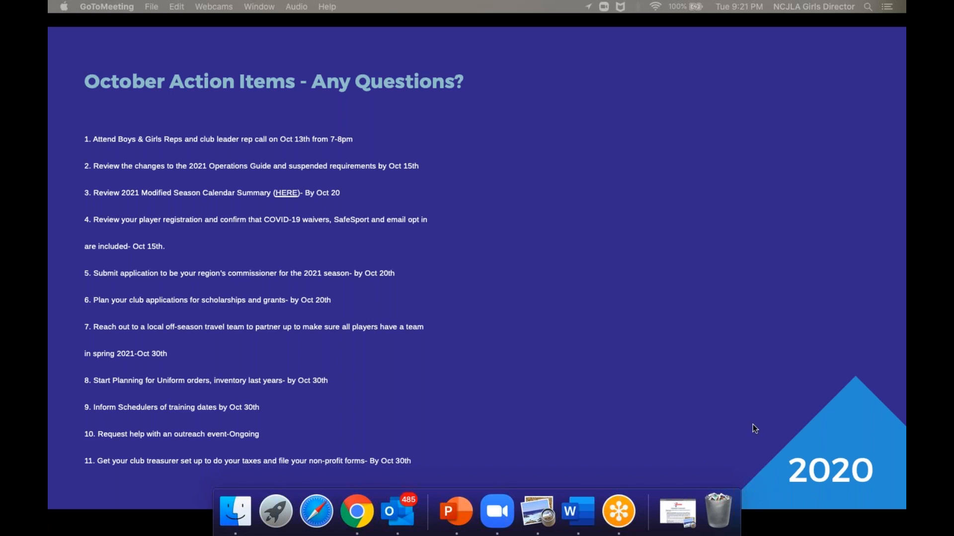
pyautogui.moveTo(690, 446)
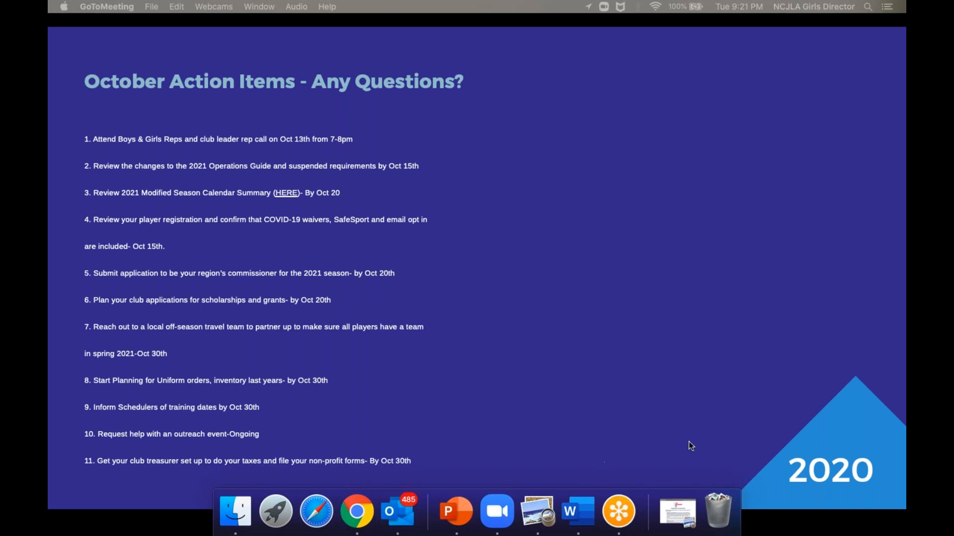
pyautogui.moveTo(871, 534)
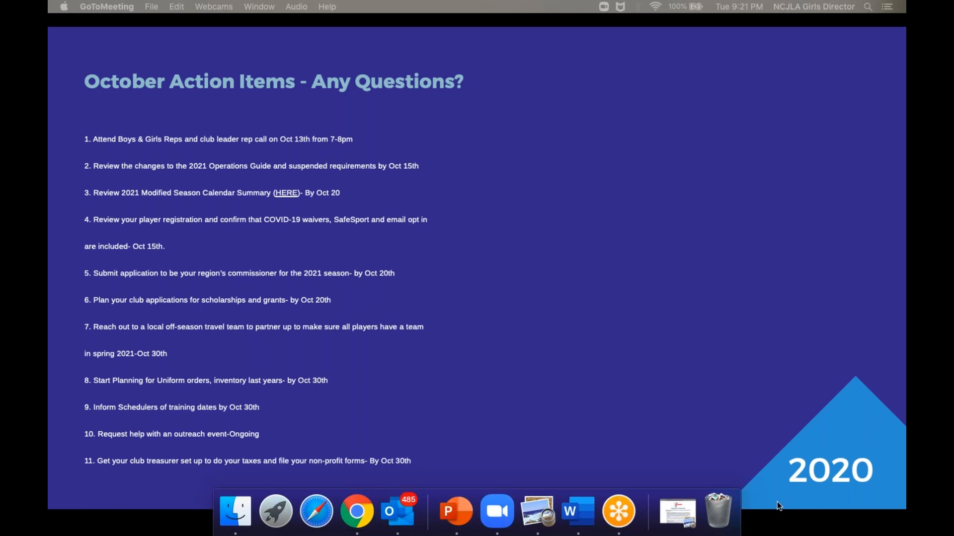
pyautogui.moveTo(884, 504)
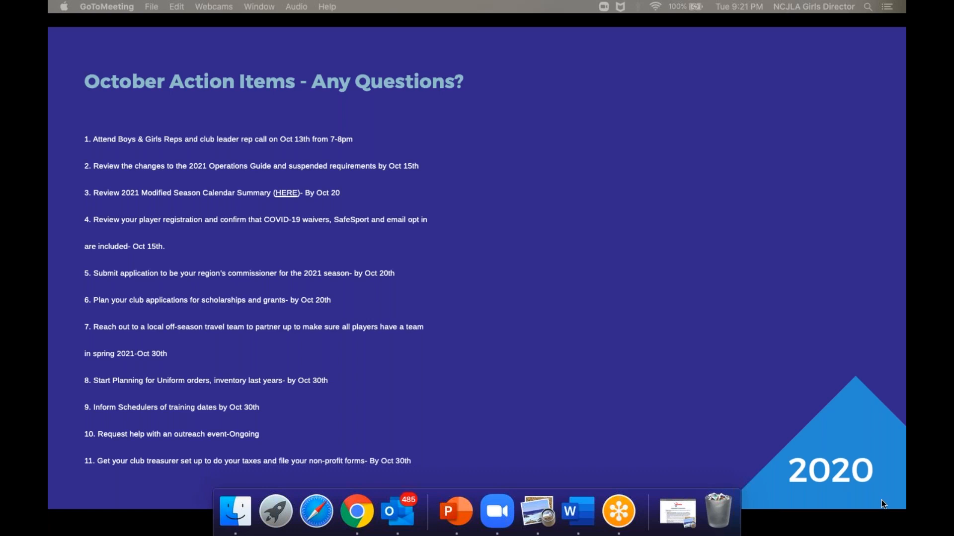
pyautogui.moveTo(841, 501)
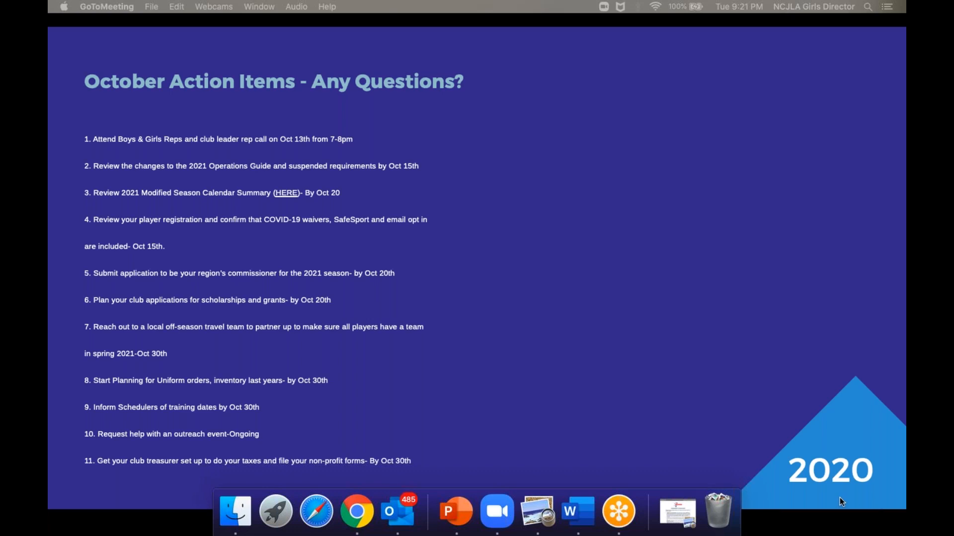
pyautogui.moveTo(755, 497)
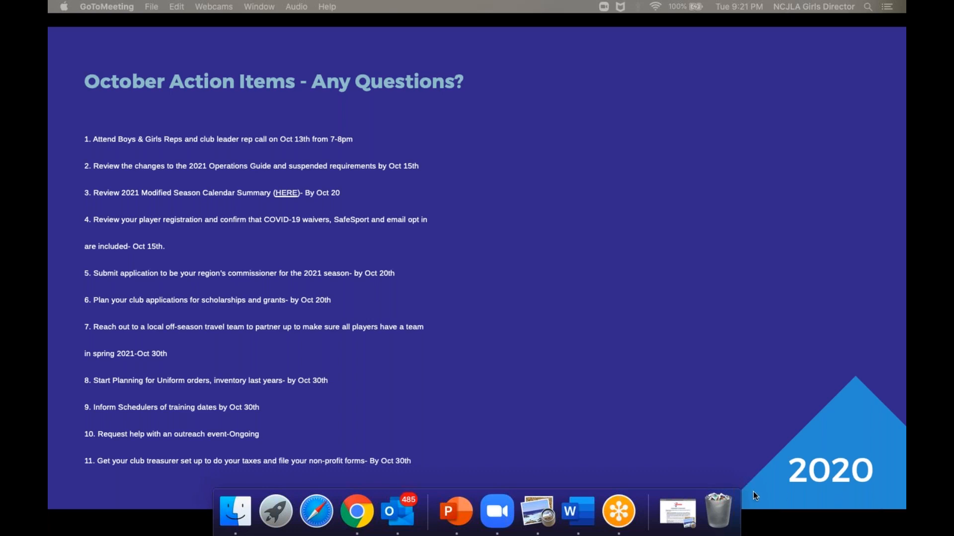
pyautogui.moveTo(851, 495)
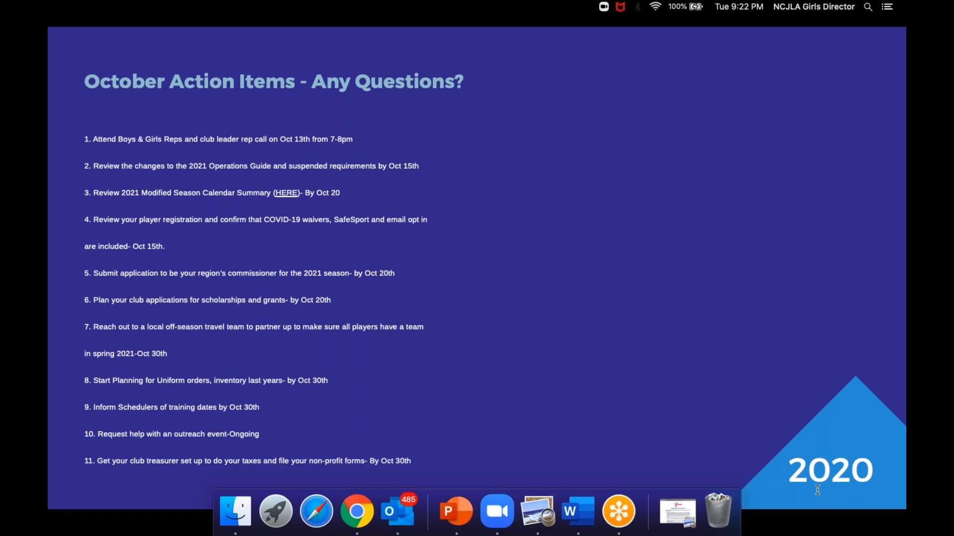
pyautogui.moveTo(783, 414)
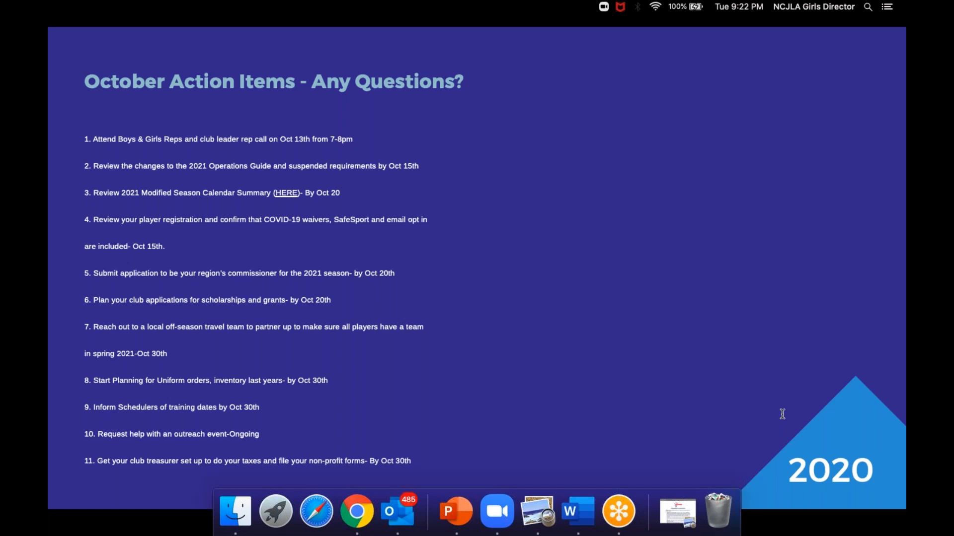
pyautogui.moveTo(781, 433)
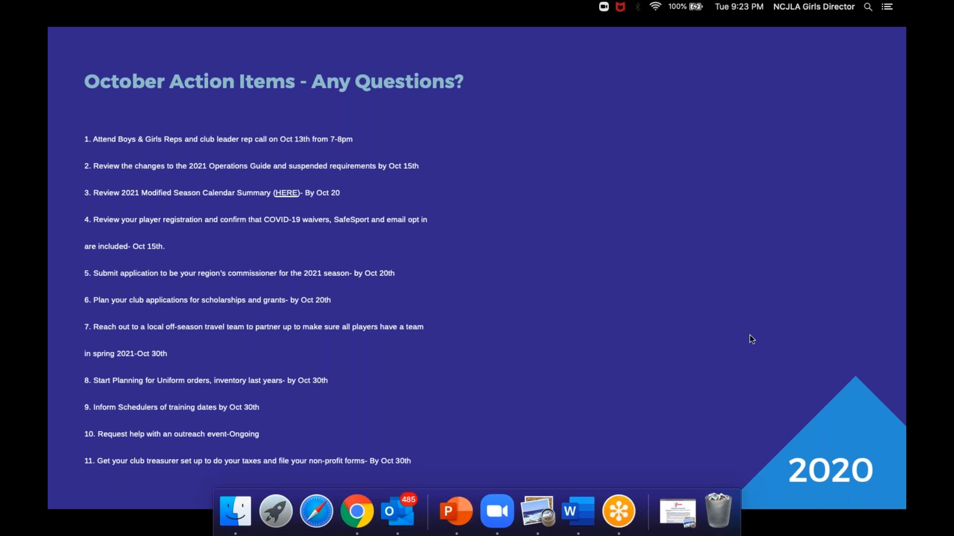
pyautogui.moveTo(750, 458)
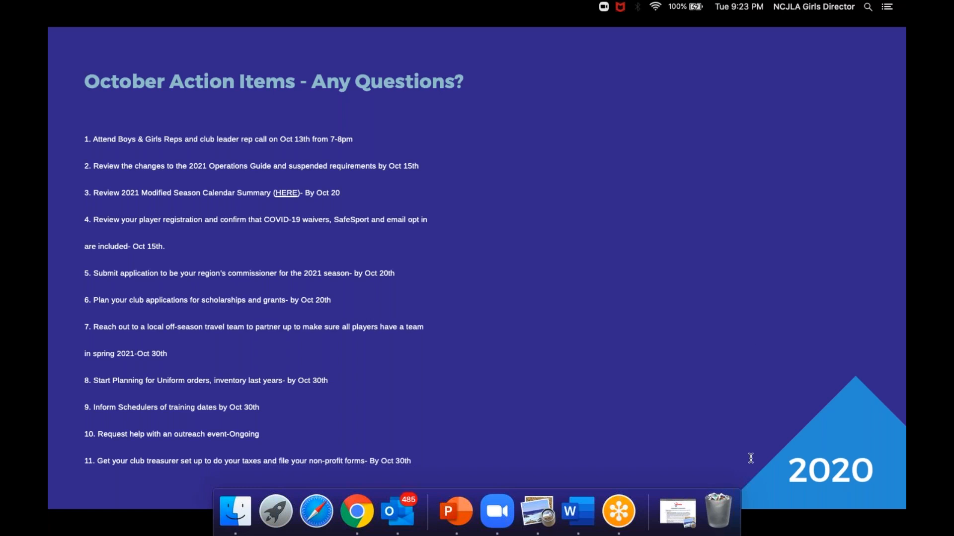
pyautogui.moveTo(797, 469)
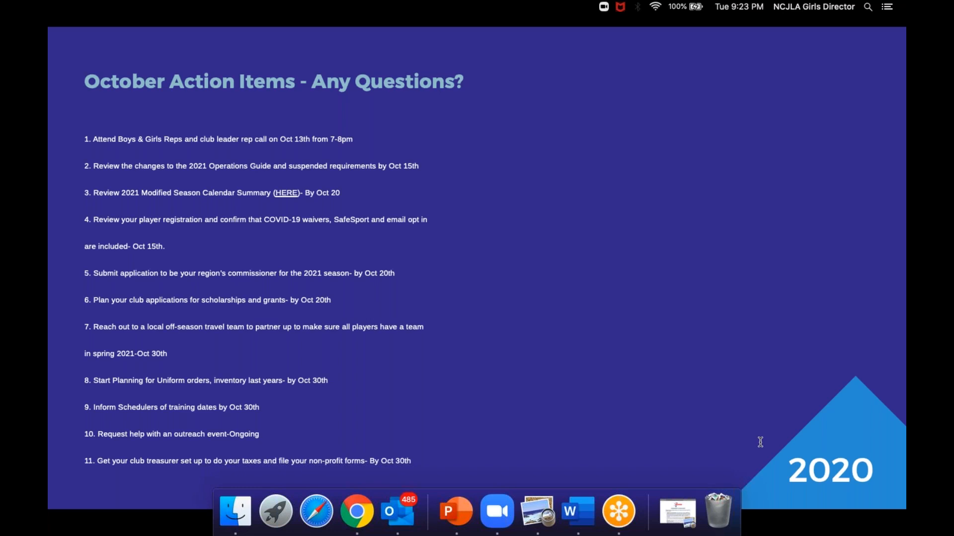
pyautogui.moveTo(754, 449)
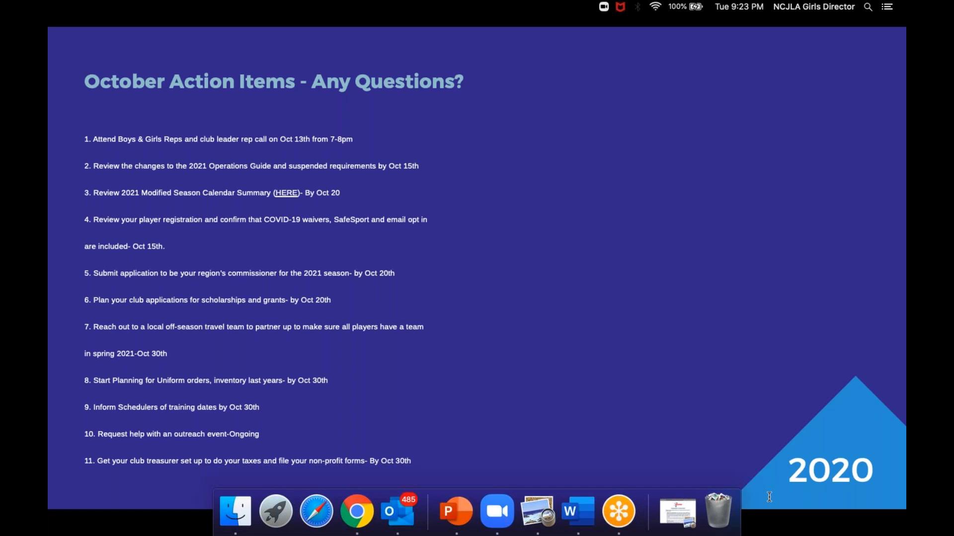
pyautogui.moveTo(707, 75)
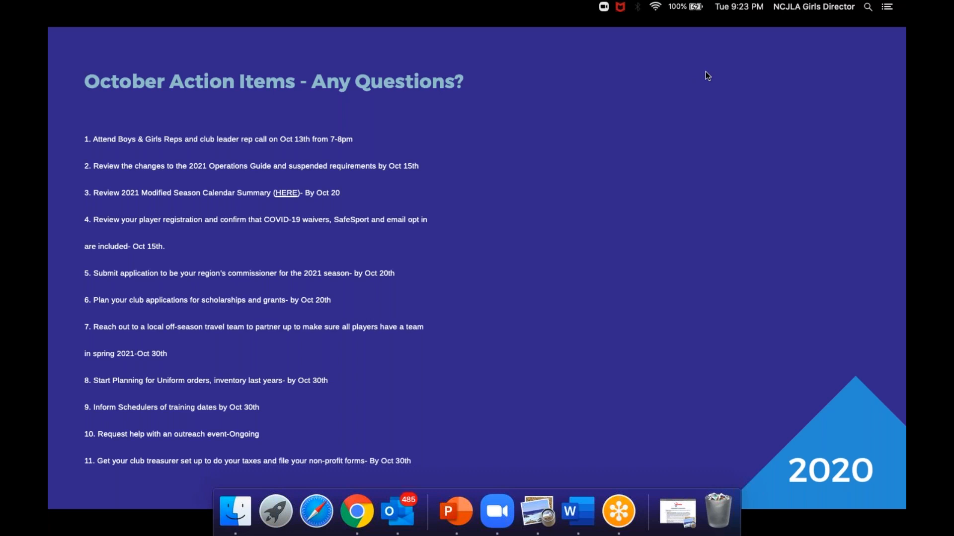
pyautogui.moveTo(704, 69)
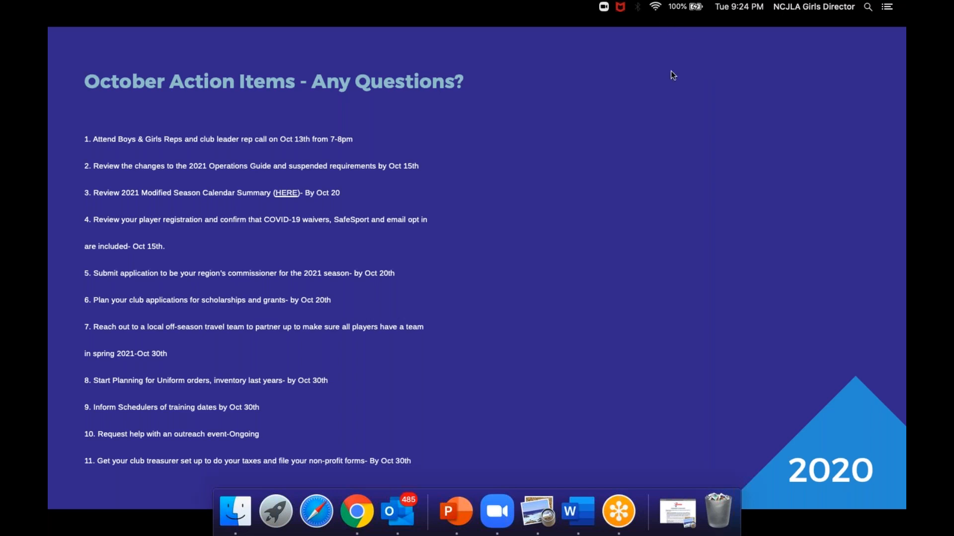
pyautogui.moveTo(627, 408)
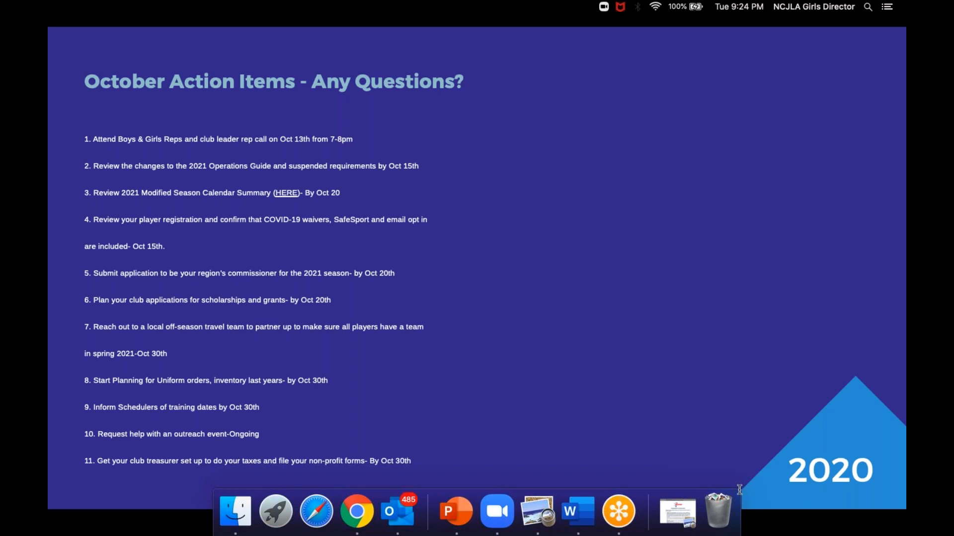
pyautogui.moveTo(717, 510)
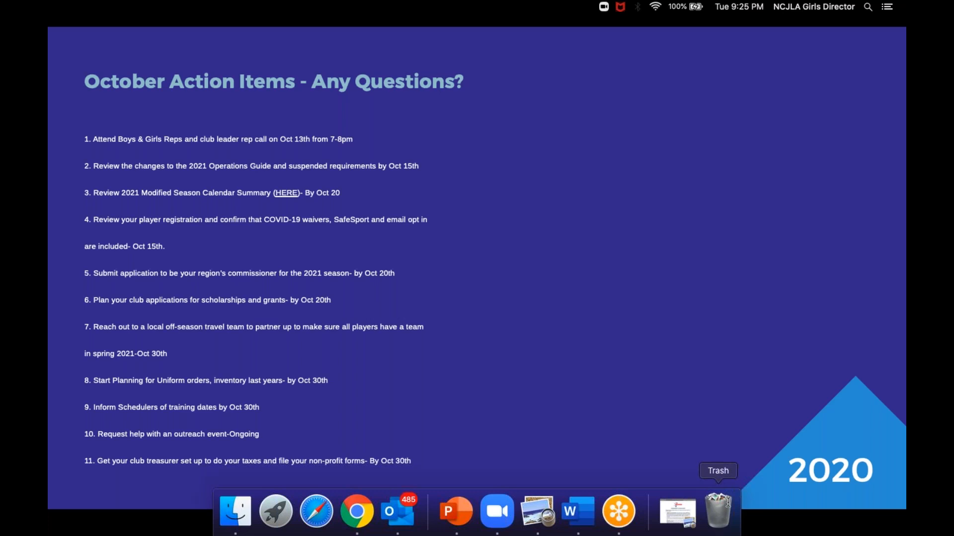
pyautogui.moveTo(748, 493)
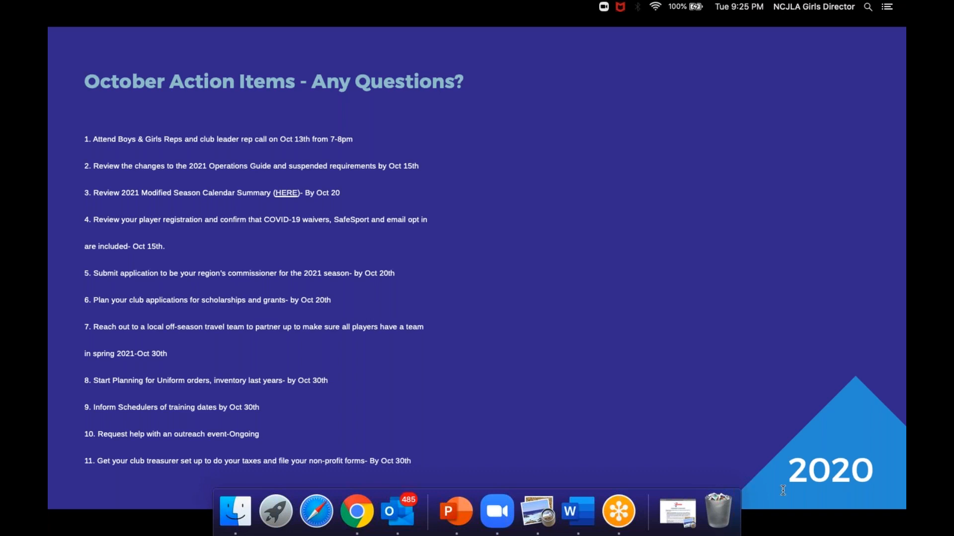
pyautogui.moveTo(897, 496)
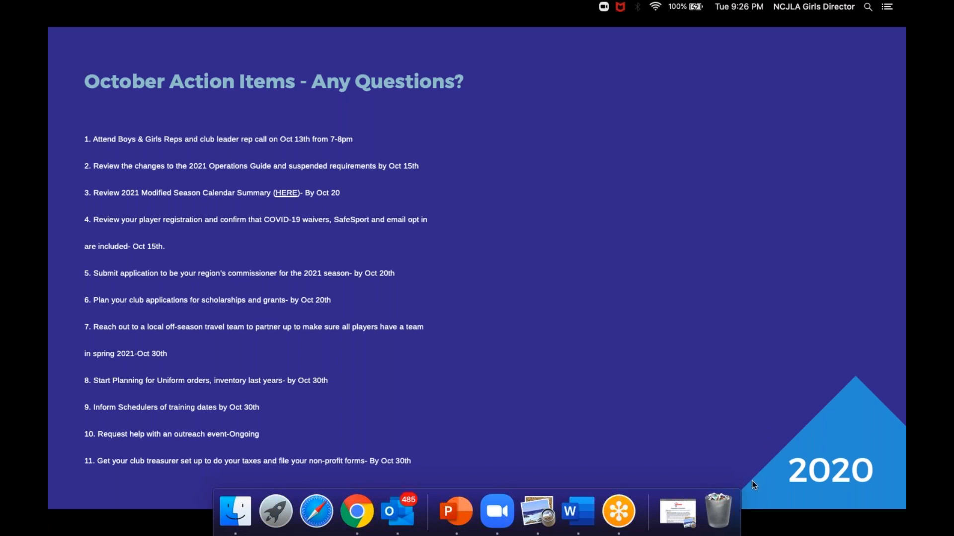
pyautogui.moveTo(734, 492)
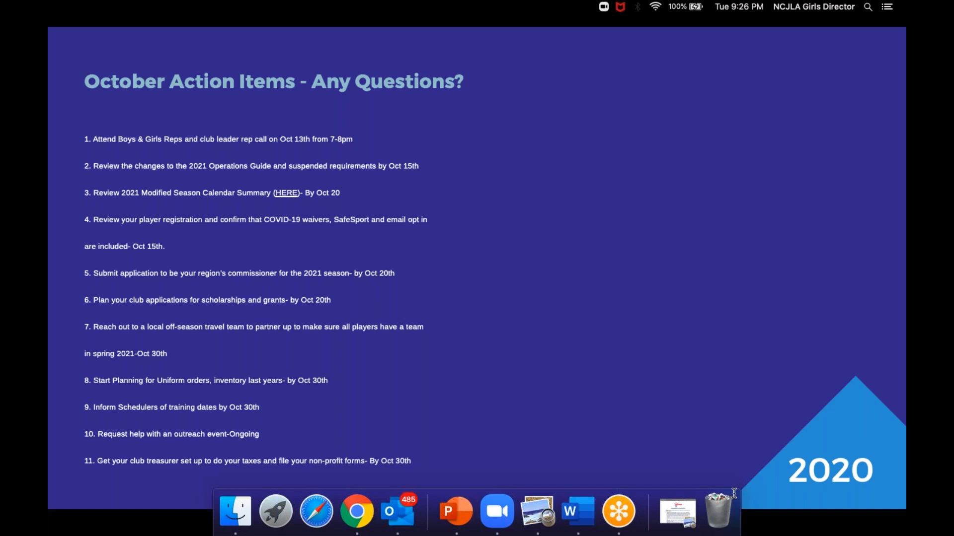
pyautogui.moveTo(685, 89)
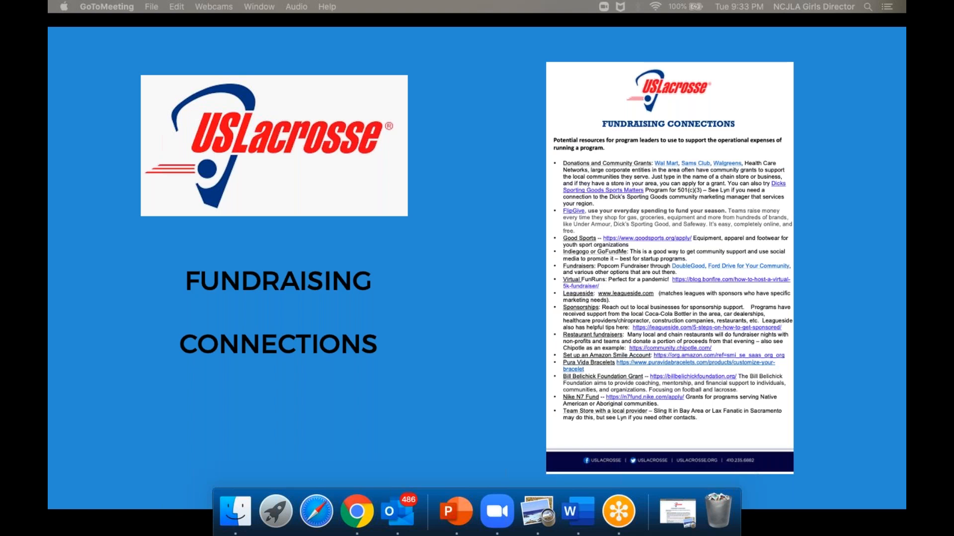
# Advance the shared slideshow to the full-screen 'Questions?' slide
pyautogui.press('right')
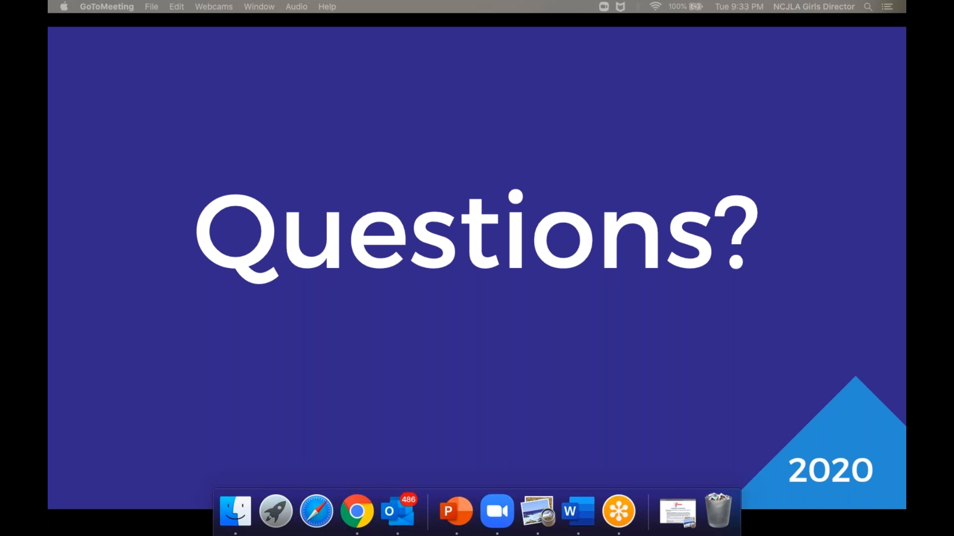
pyautogui.moveTo(728, 465)
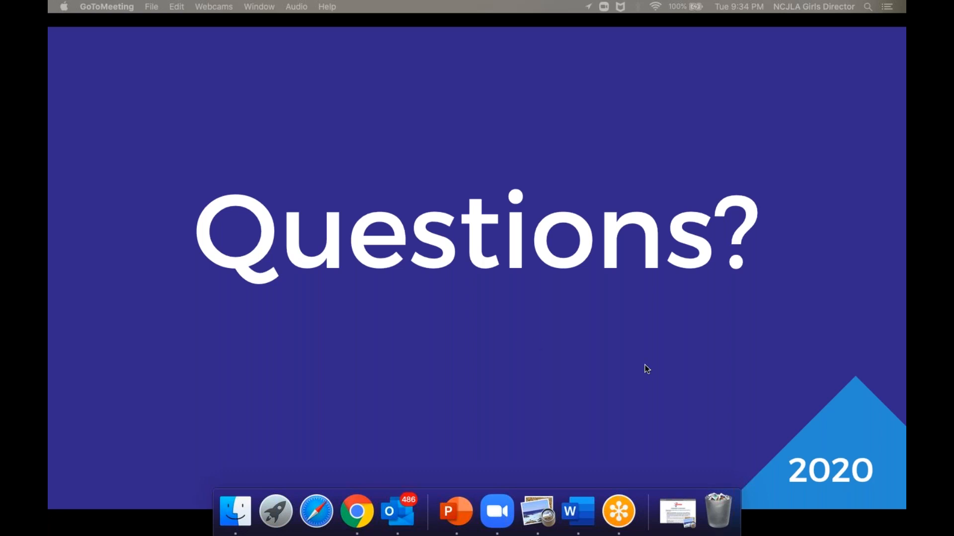
pyautogui.moveTo(785, 375)
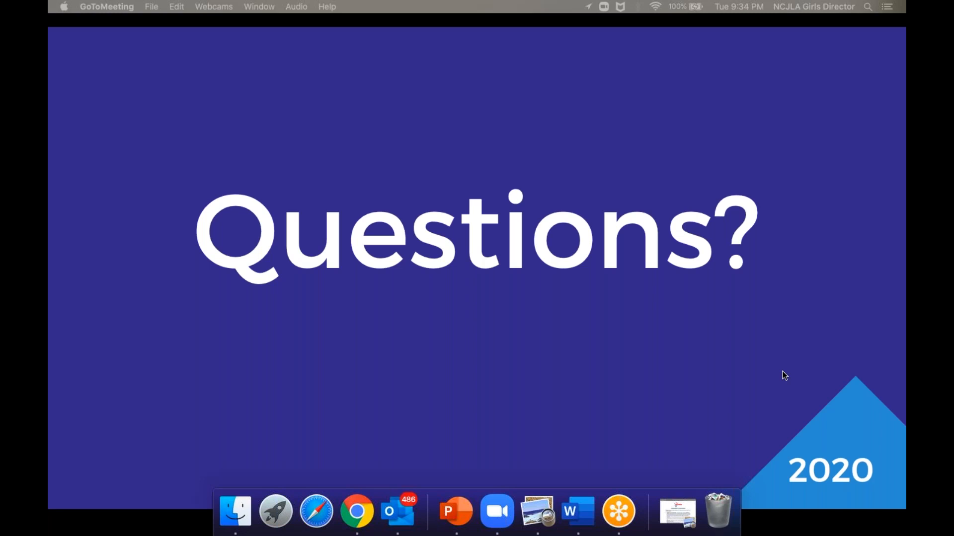
pyautogui.moveTo(736, 399)
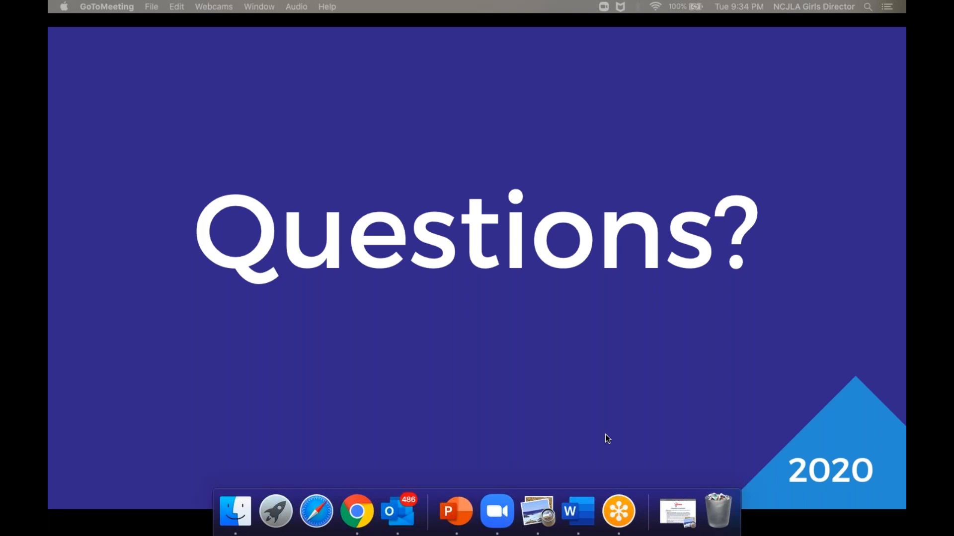
pyautogui.moveTo(651, 385)
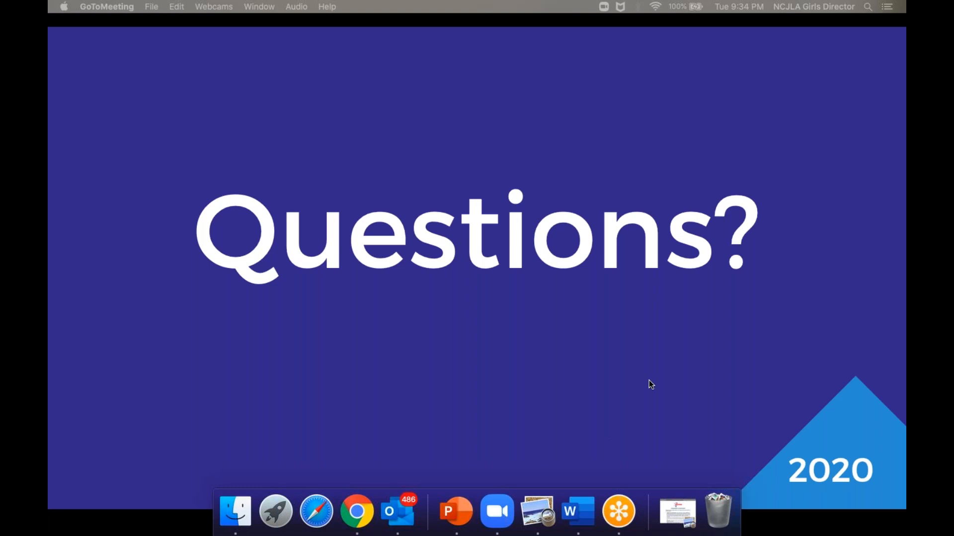
pyautogui.moveTo(809, 417)
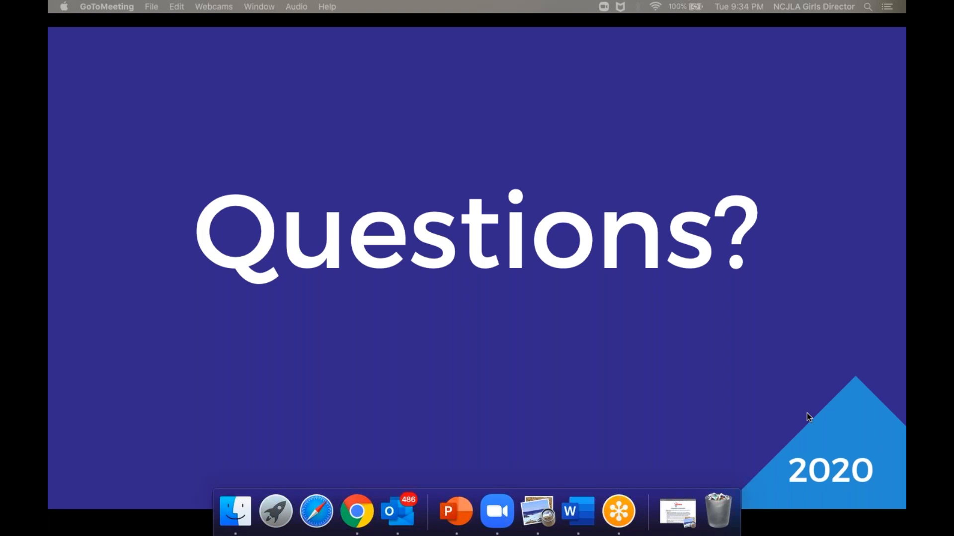
pyautogui.moveTo(708, 423)
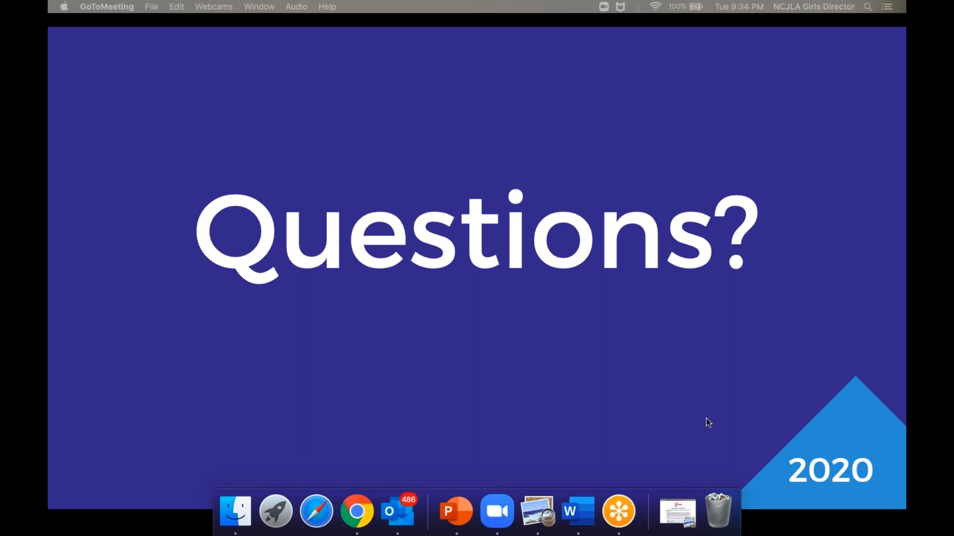
pyautogui.moveTo(848, 452)
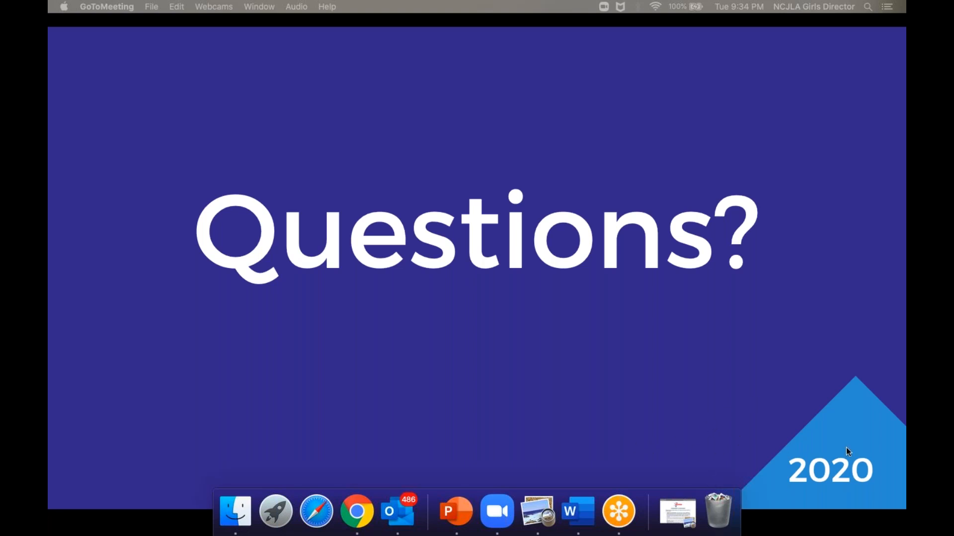
pyautogui.moveTo(821, 372)
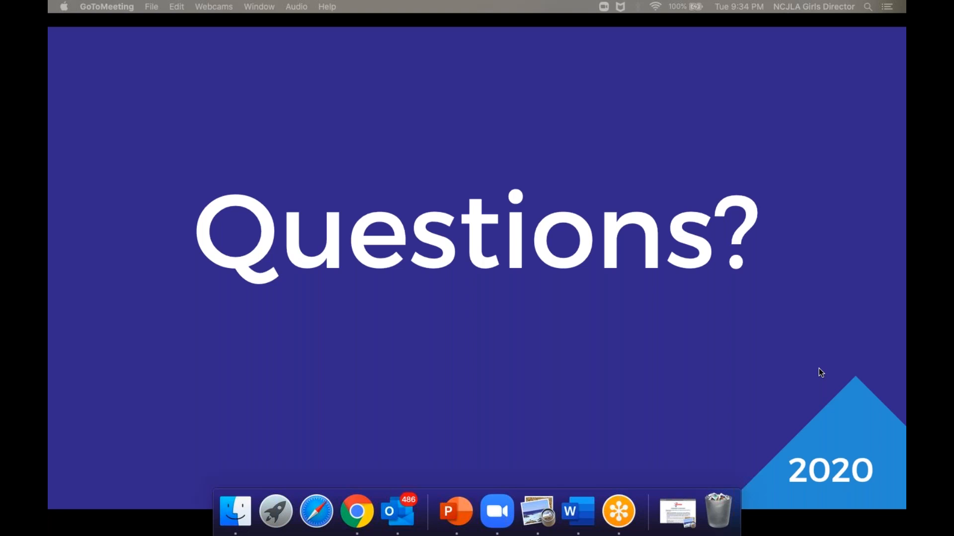
pyautogui.moveTo(880, 376)
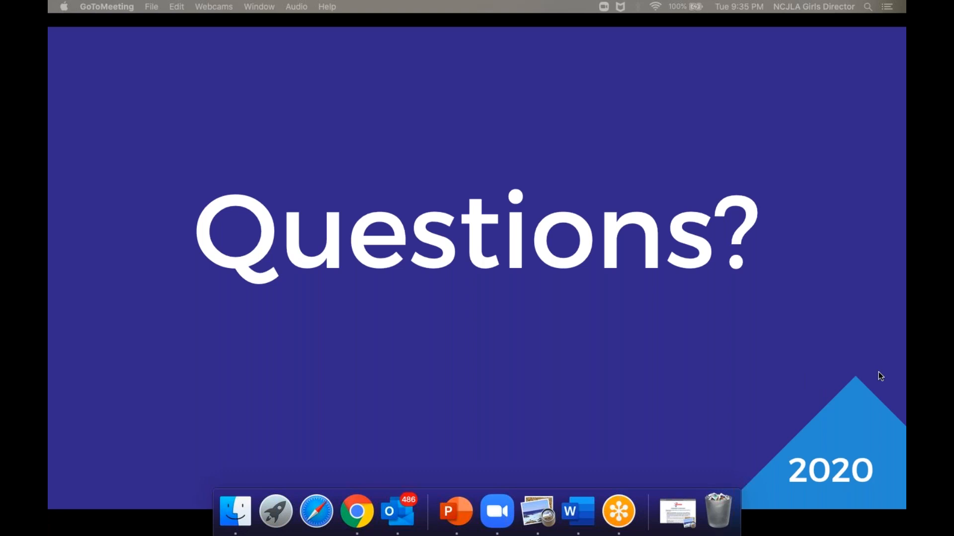
pyautogui.moveTo(830, 373)
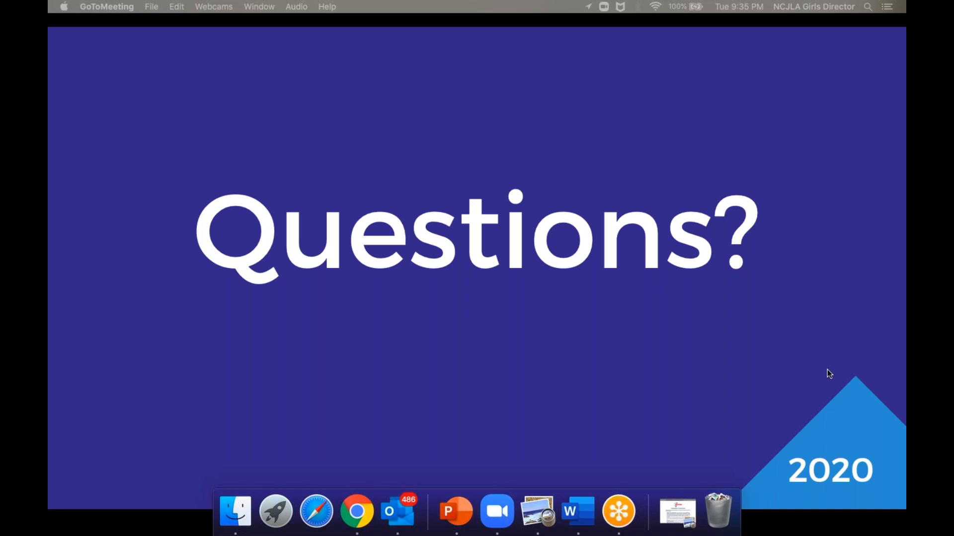
pyautogui.moveTo(787, 382)
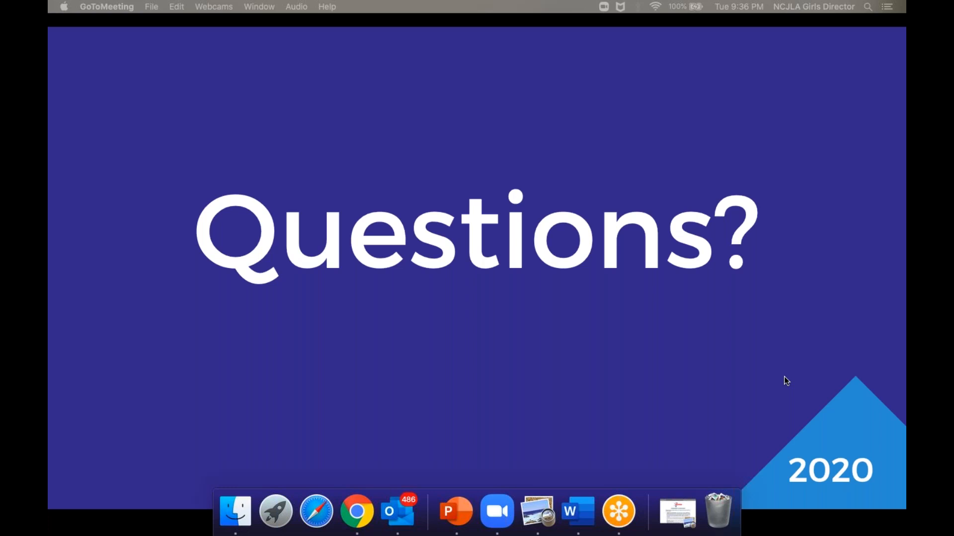
pyautogui.moveTo(732, 325)
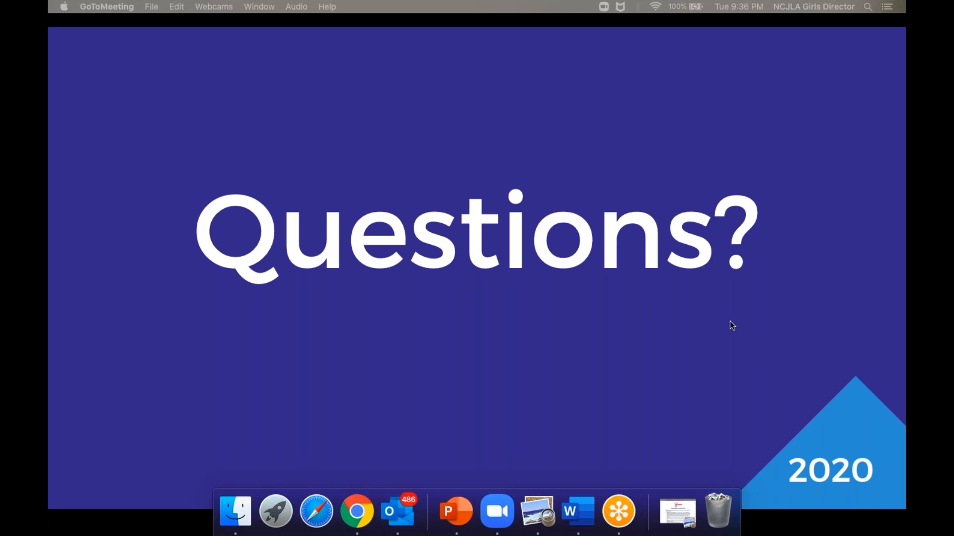
pyautogui.moveTo(823, 432)
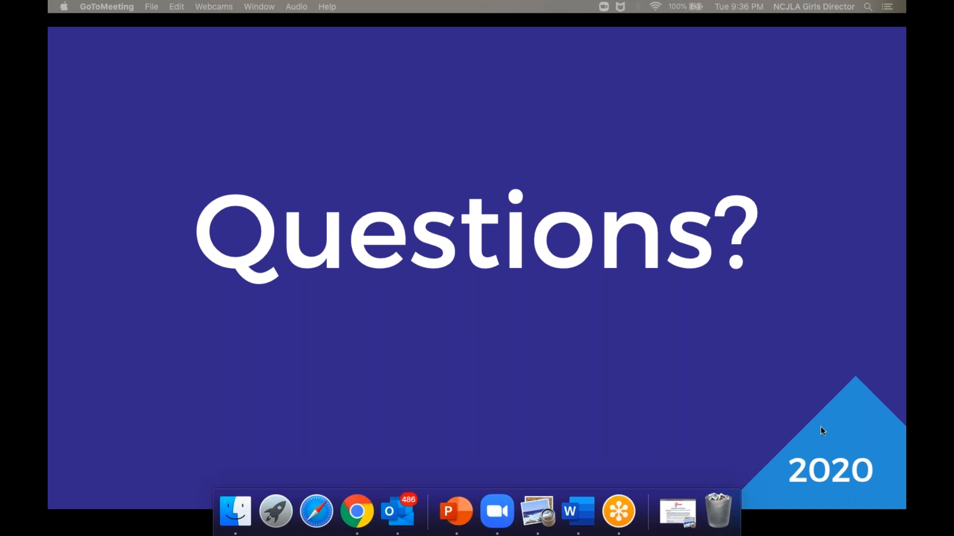
pyautogui.moveTo(729, 321)
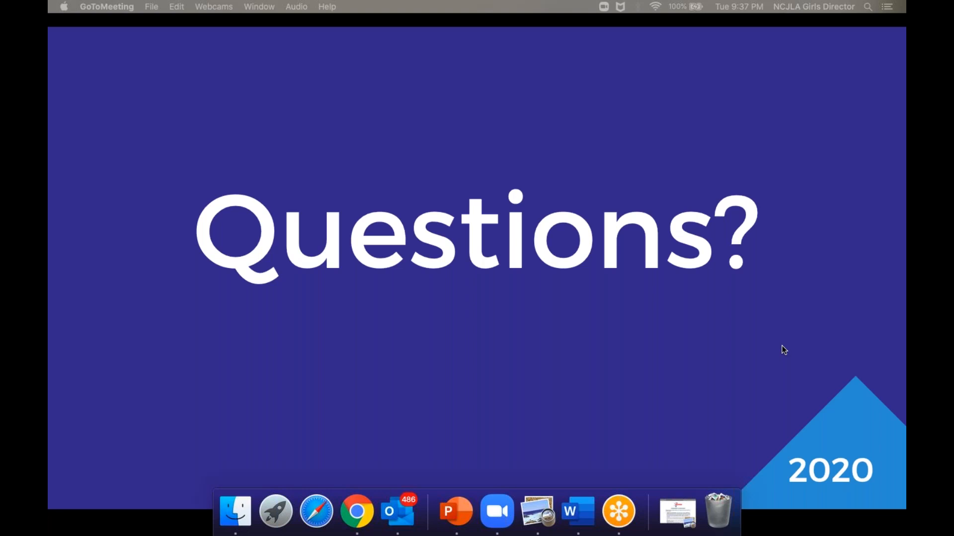
pyautogui.moveTo(818, 395)
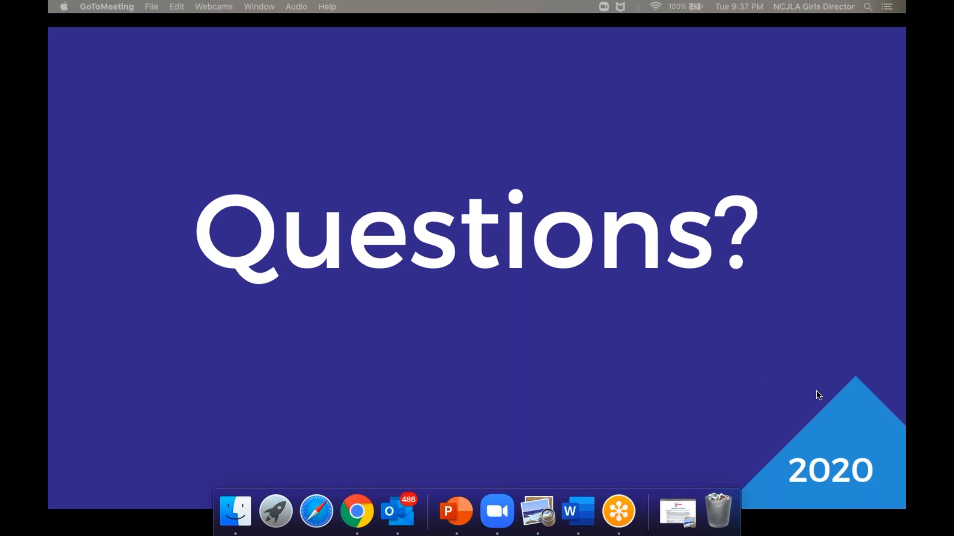
pyautogui.moveTo(780, 376)
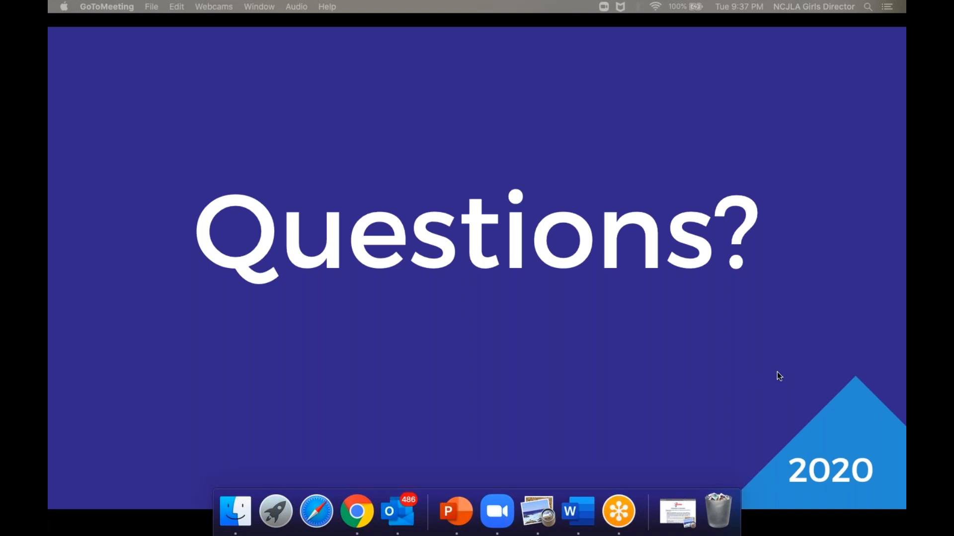
pyautogui.moveTo(776, 358)
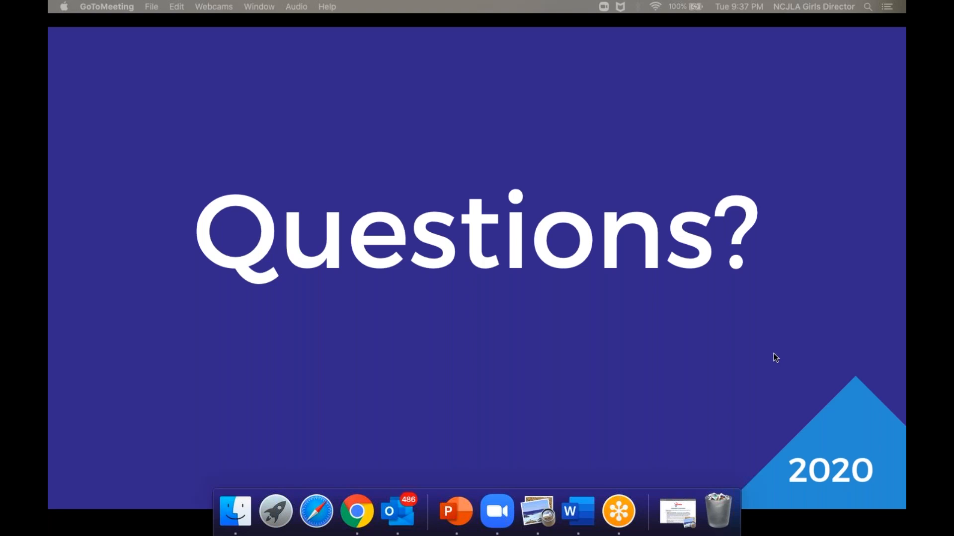
pyautogui.moveTo(758, 396)
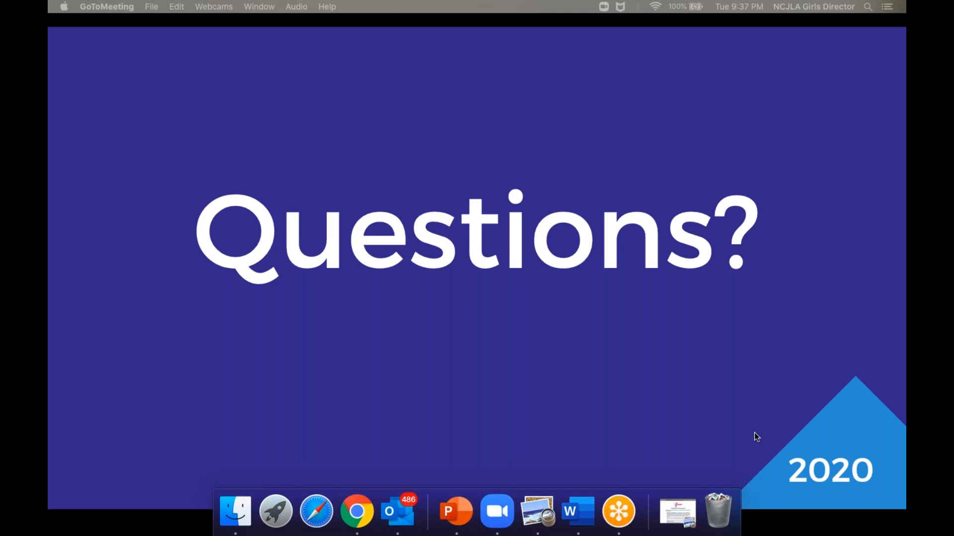
pyautogui.moveTo(688, 160)
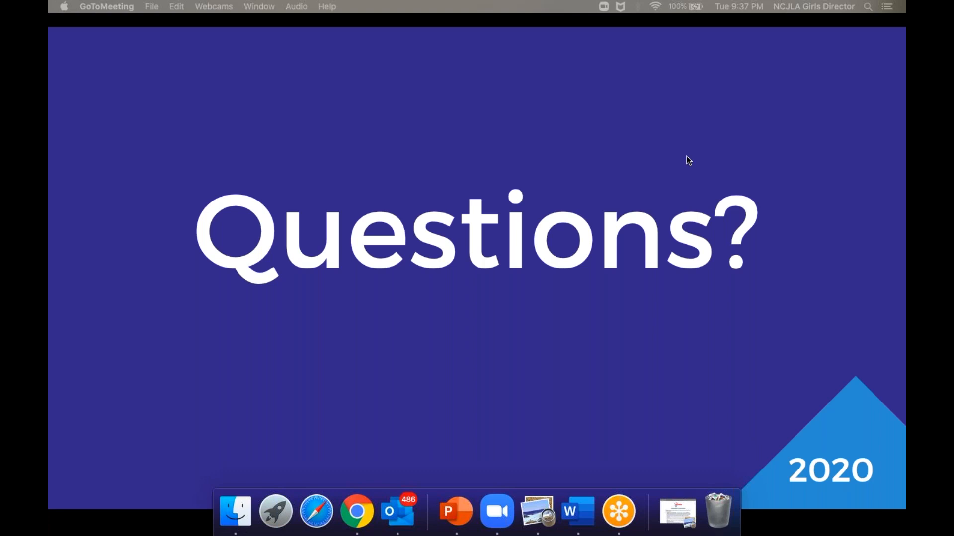
pyautogui.moveTo(795, 200)
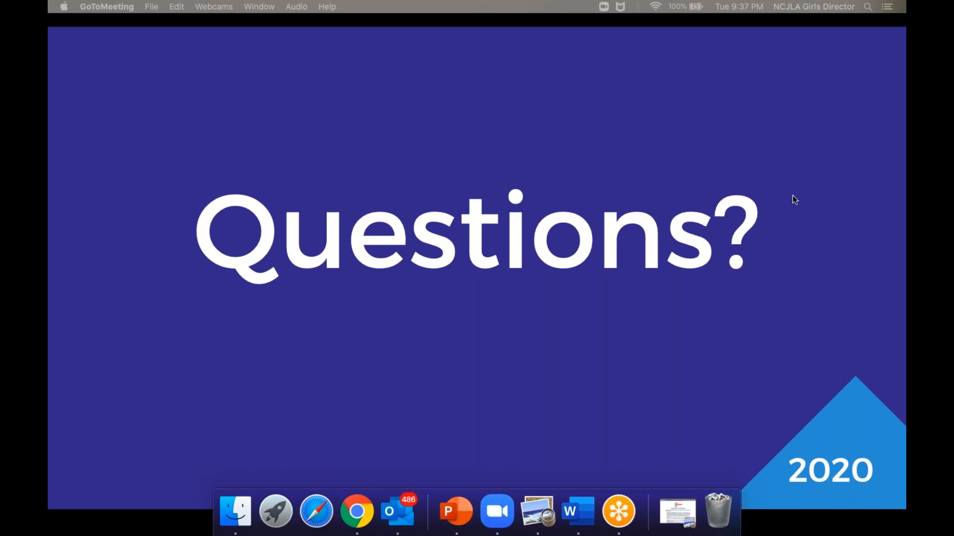
pyautogui.moveTo(794, 187)
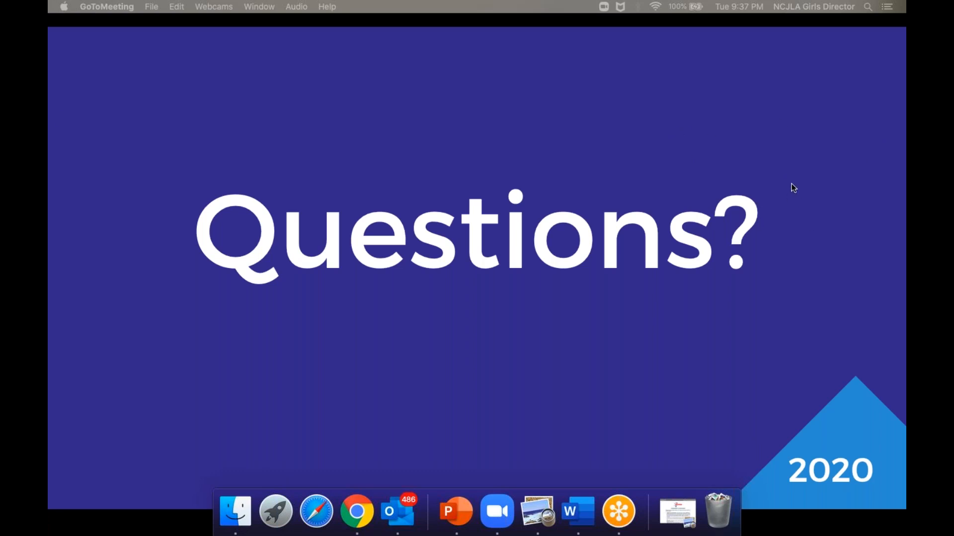
pyautogui.moveTo(831, 387)
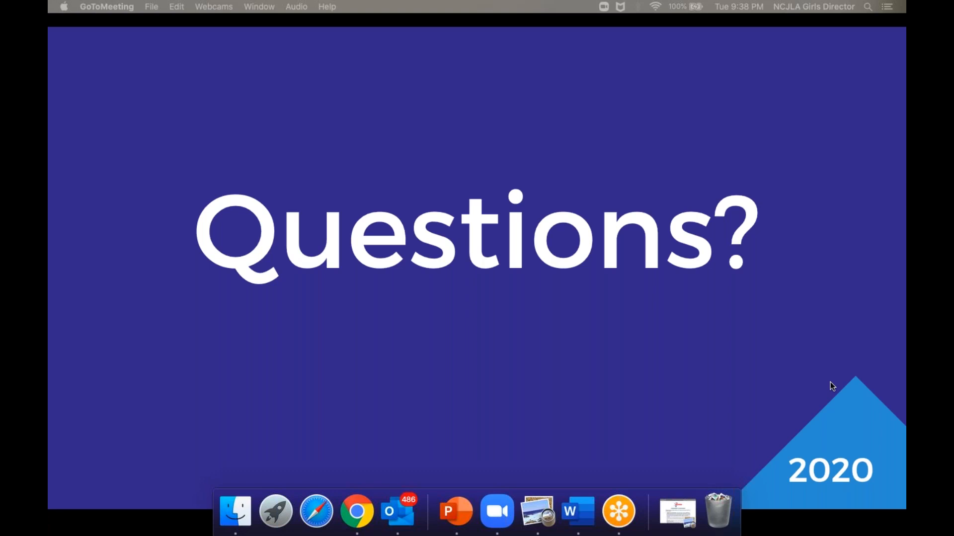
pyautogui.moveTo(791, 493)
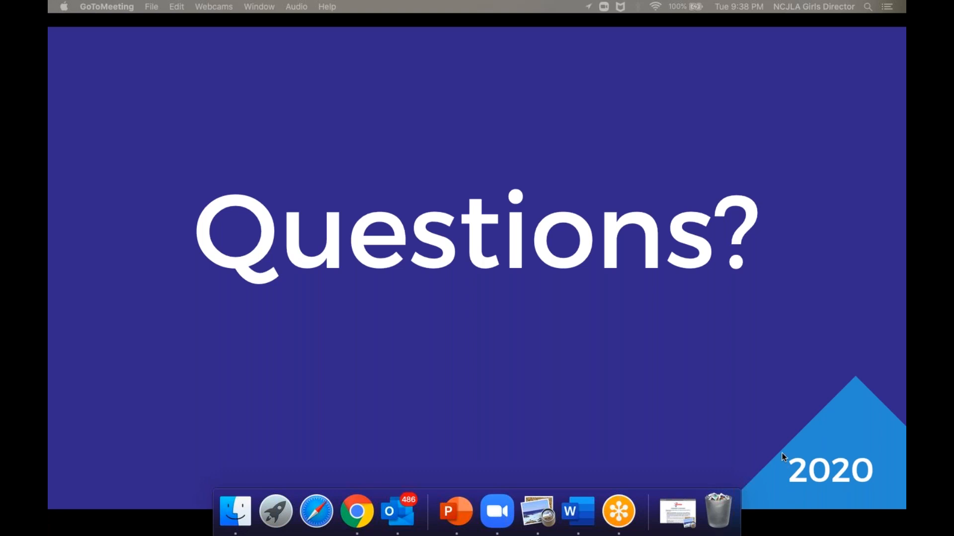
pyautogui.moveTo(747, 213)
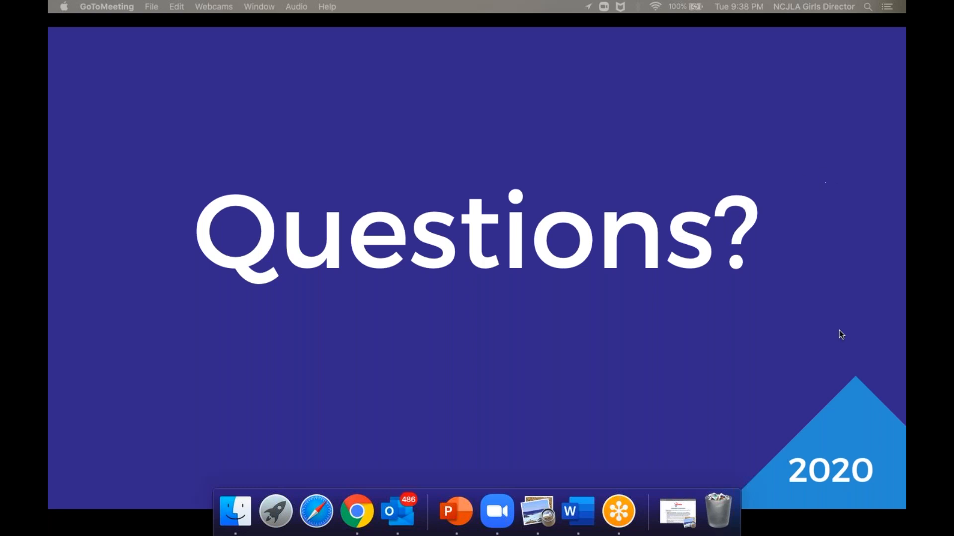
pyautogui.moveTo(841, 393)
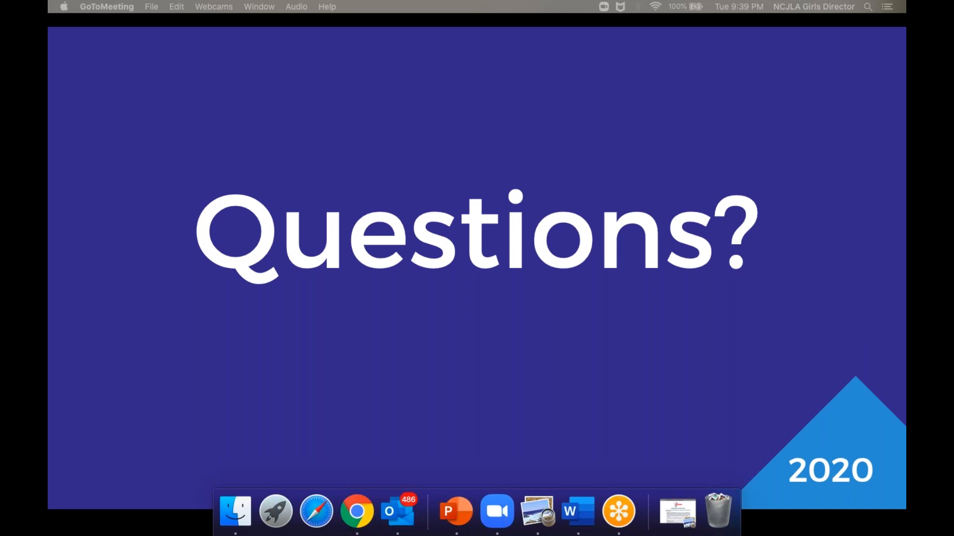
pyautogui.moveTo(709, 72)
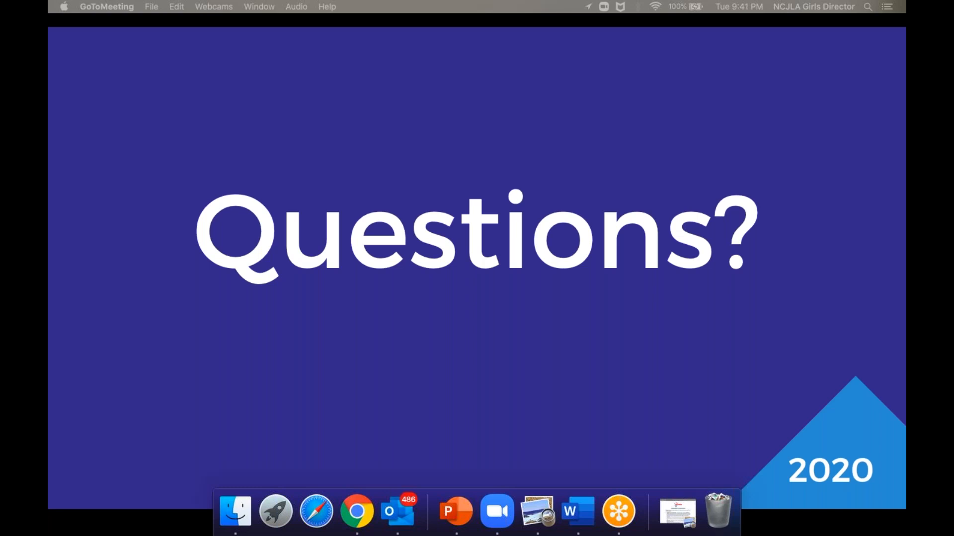
pyautogui.moveTo(772, 502)
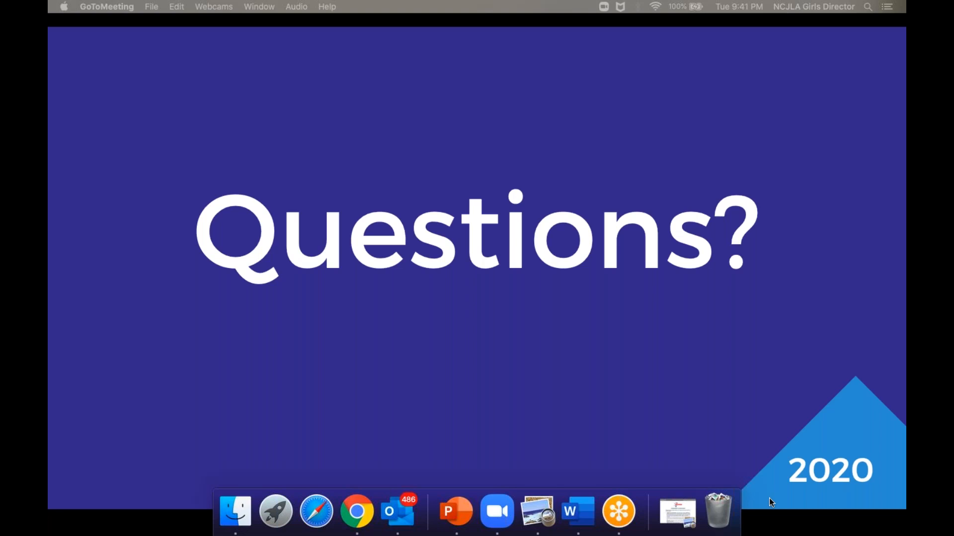
pyautogui.moveTo(751, 499)
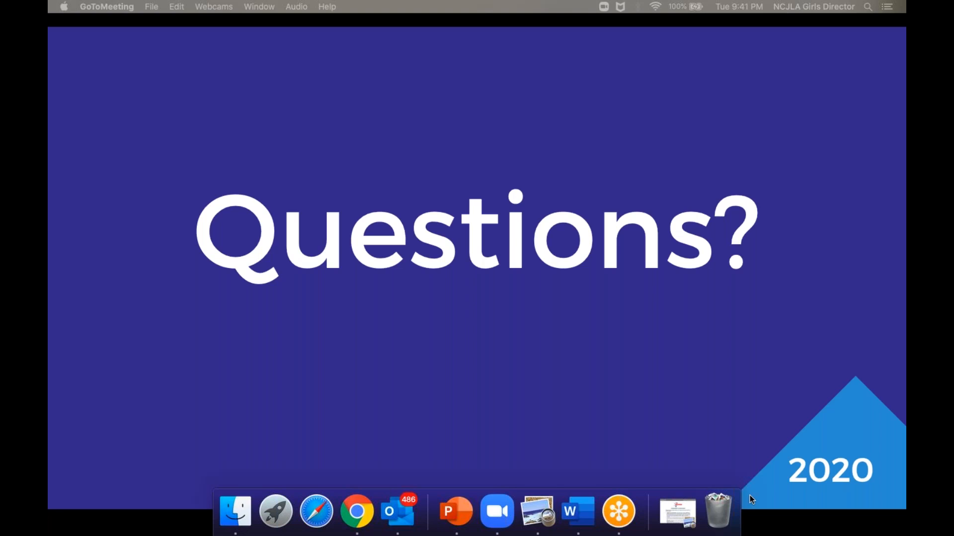
pyautogui.moveTo(749, 498)
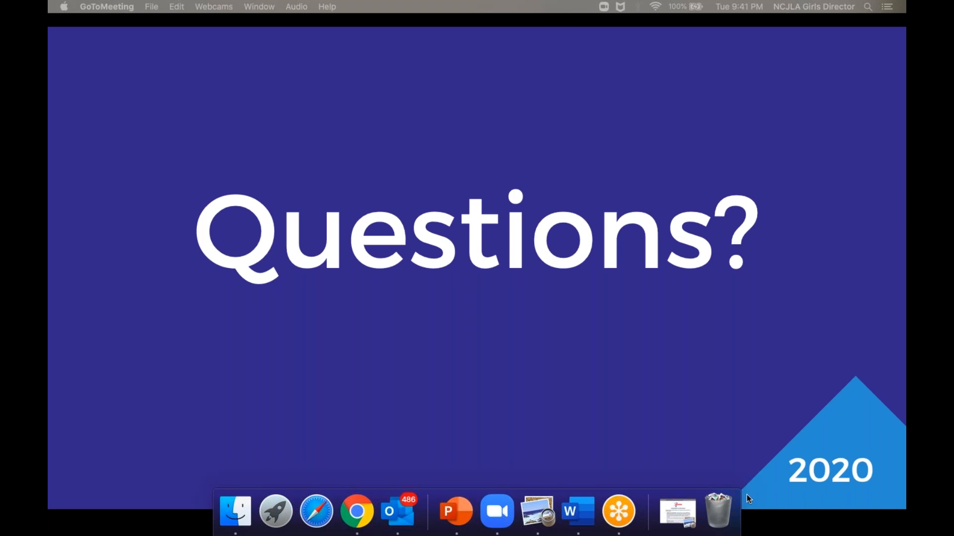
pyautogui.moveTo(743, 497)
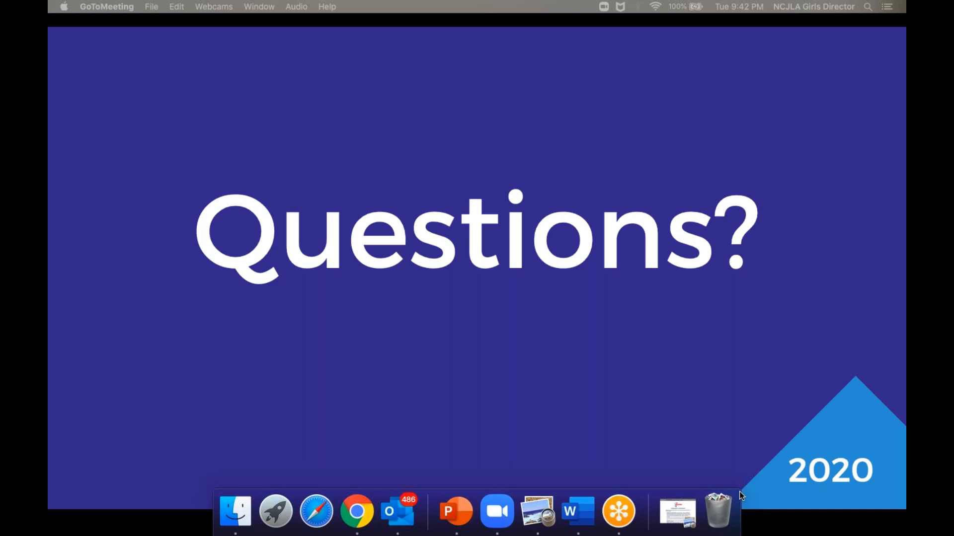
pyautogui.moveTo(758, 494)
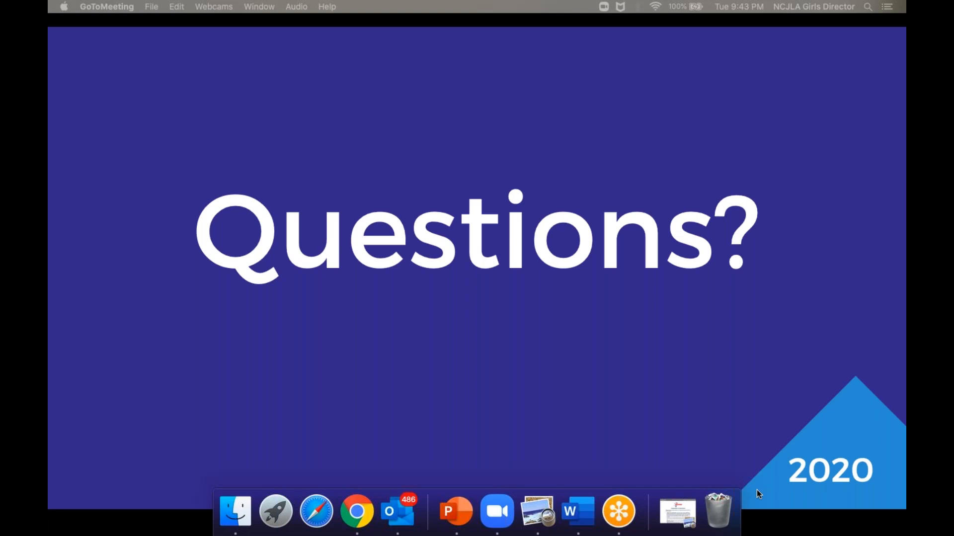
pyautogui.moveTo(761, 498)
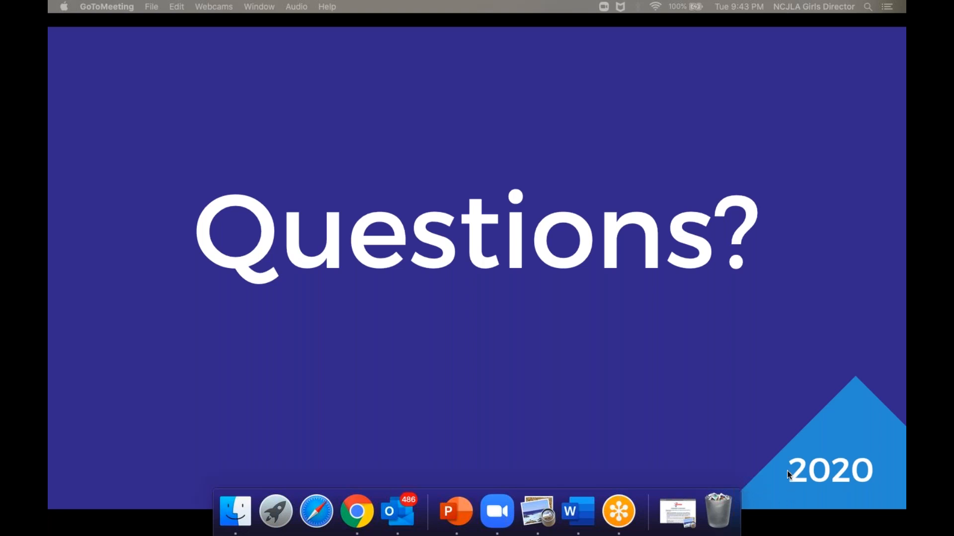
pyautogui.moveTo(762, 476)
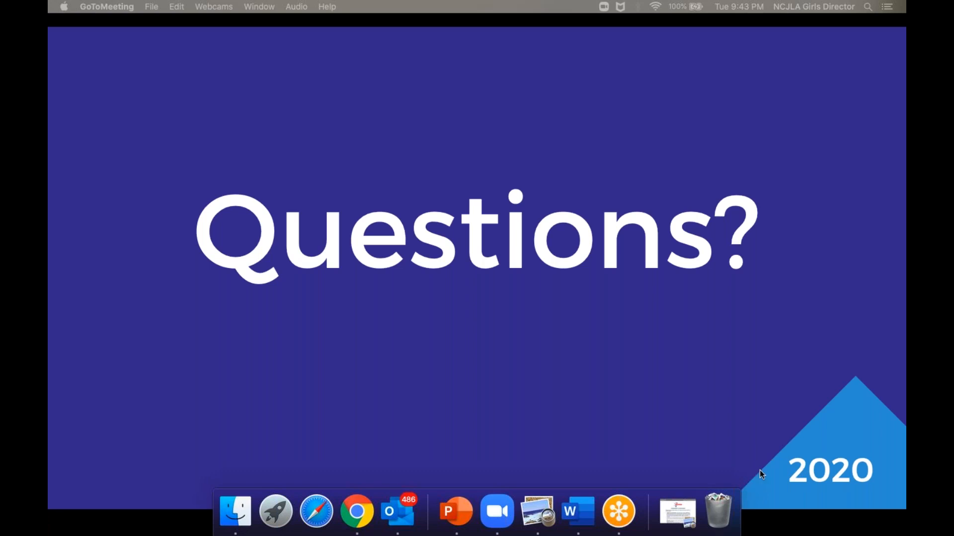
pyautogui.moveTo(815, 469)
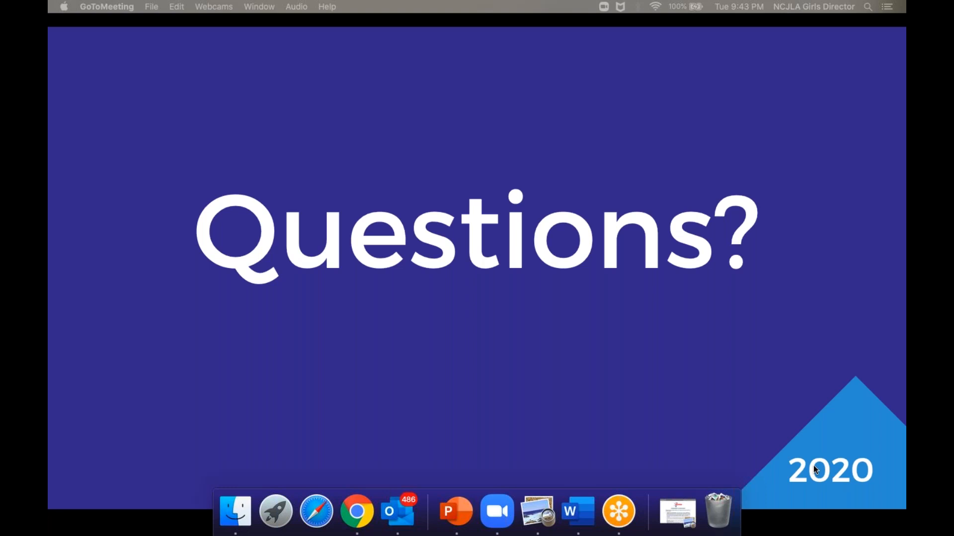
pyautogui.moveTo(815, 472)
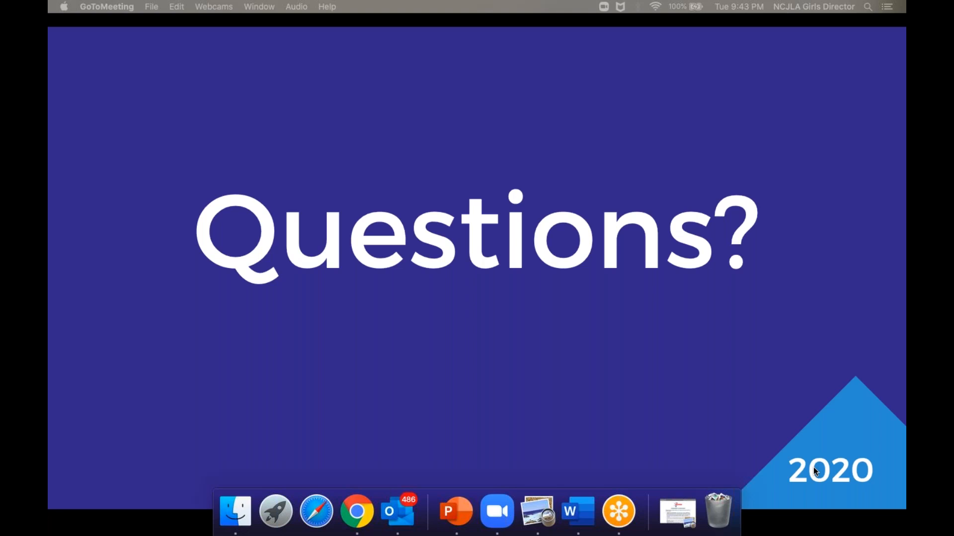
pyautogui.moveTo(693, 460)
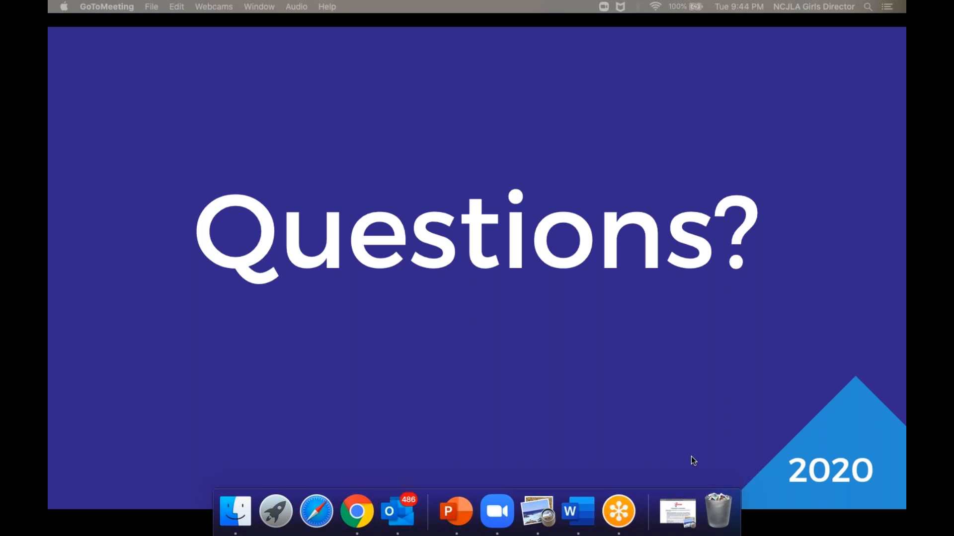
pyautogui.moveTo(632, 395)
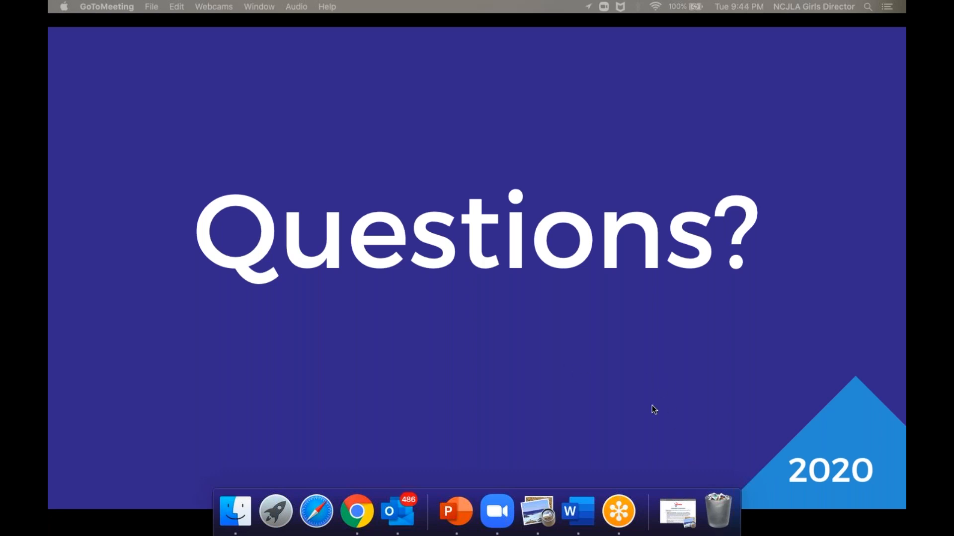
pyautogui.moveTo(748, 182)
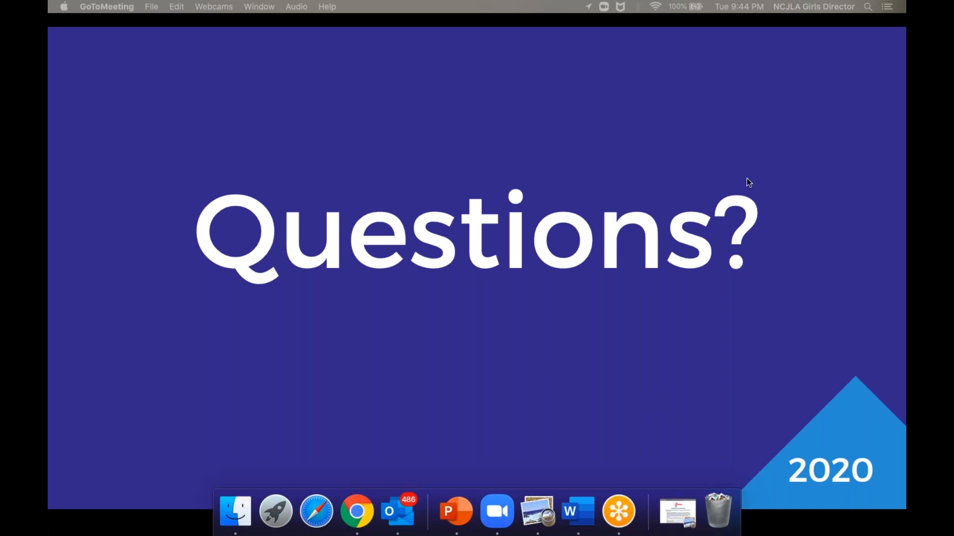
pyautogui.moveTo(756, 190)
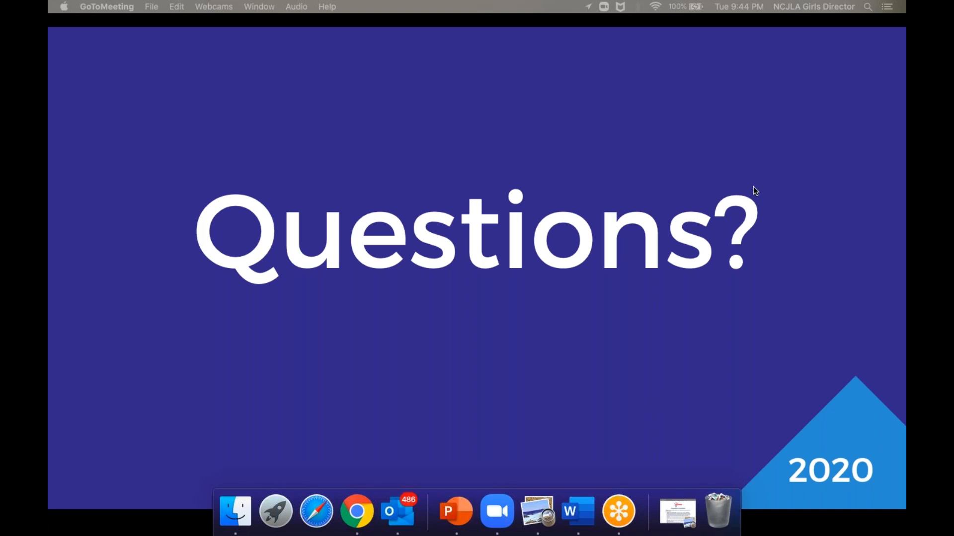
pyautogui.moveTo(824, 271)
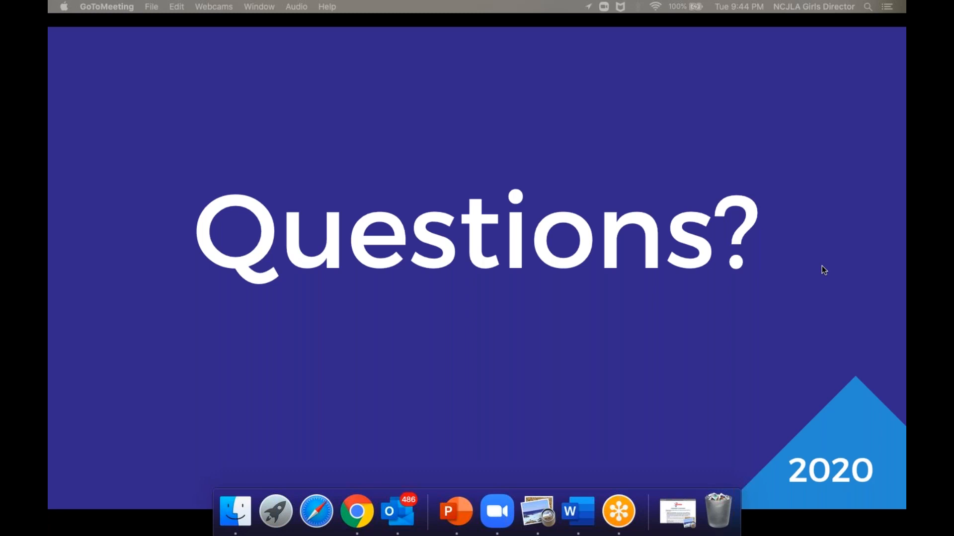
pyautogui.moveTo(898, 242)
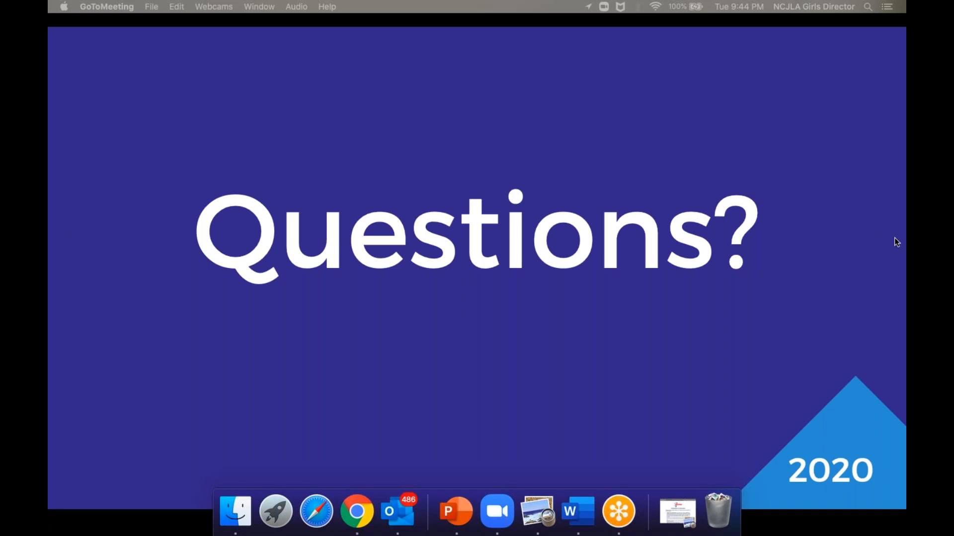
pyautogui.moveTo(903, 323)
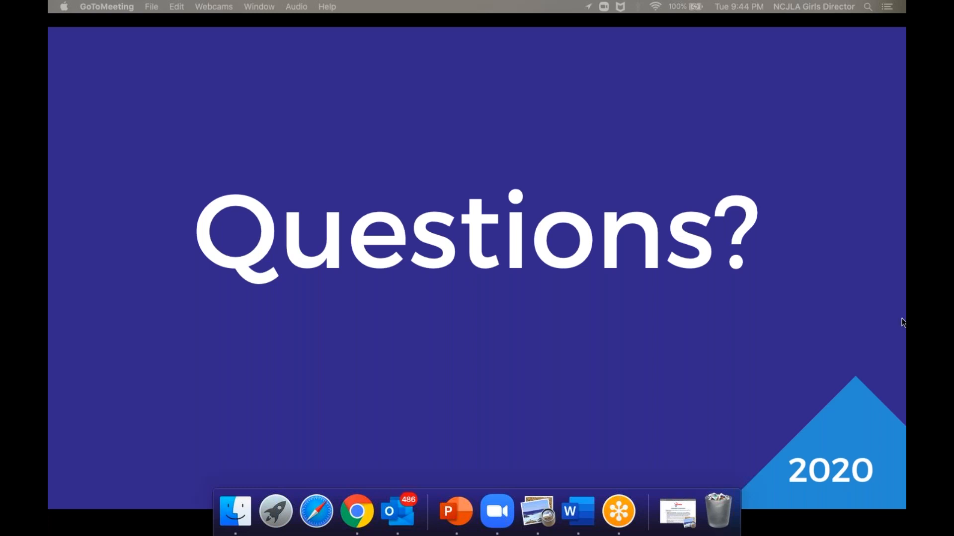
pyautogui.moveTo(903, 363)
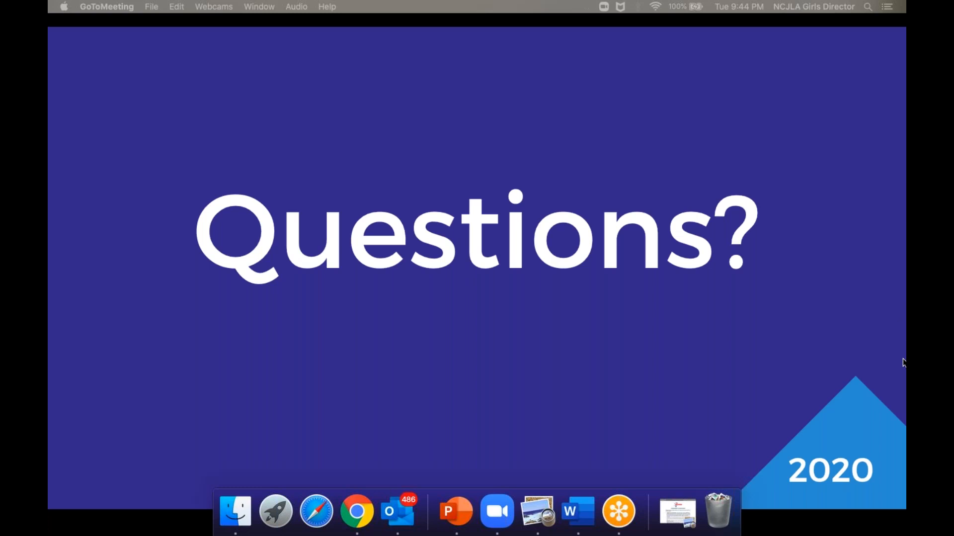
pyautogui.moveTo(888, 235)
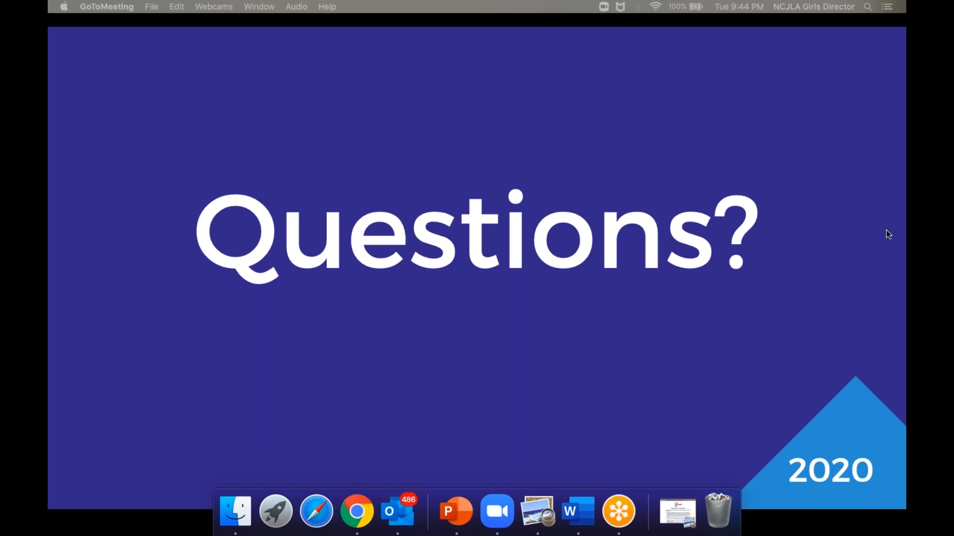
pyautogui.moveTo(818, 191)
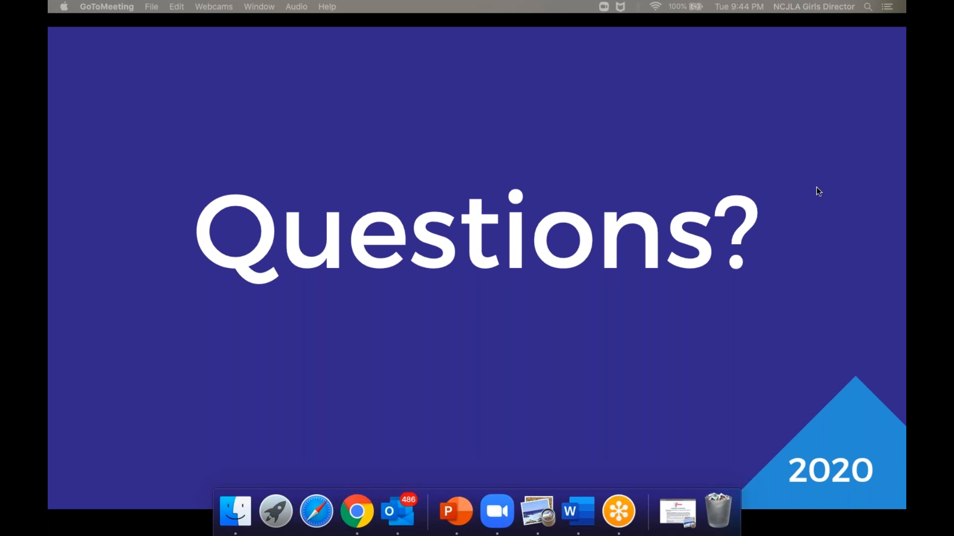
pyautogui.moveTo(821, 422)
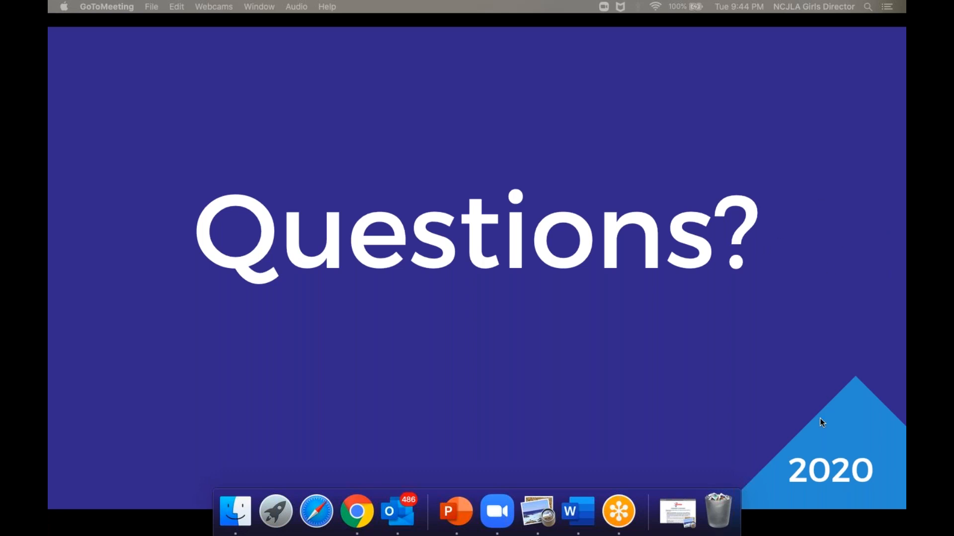
pyautogui.moveTo(817, 449)
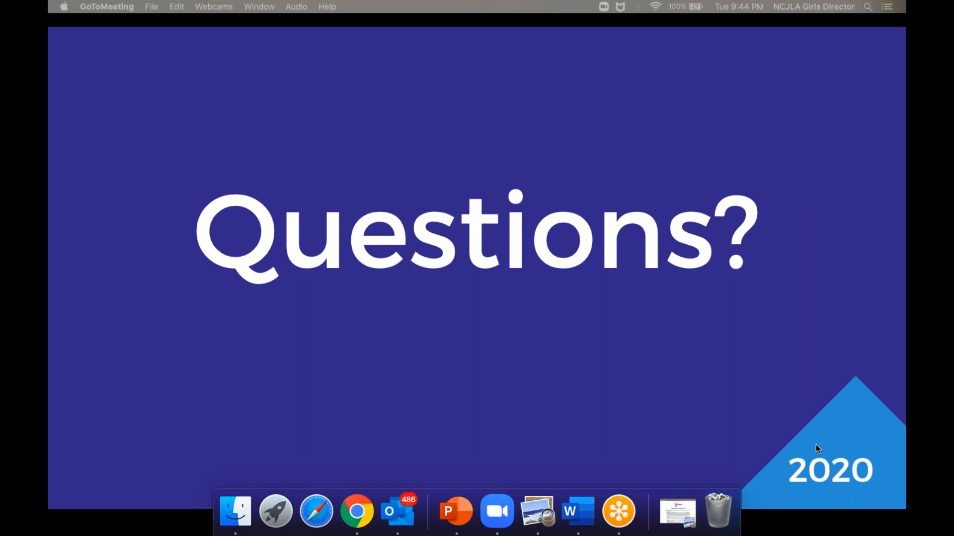
pyautogui.moveTo(648, 534)
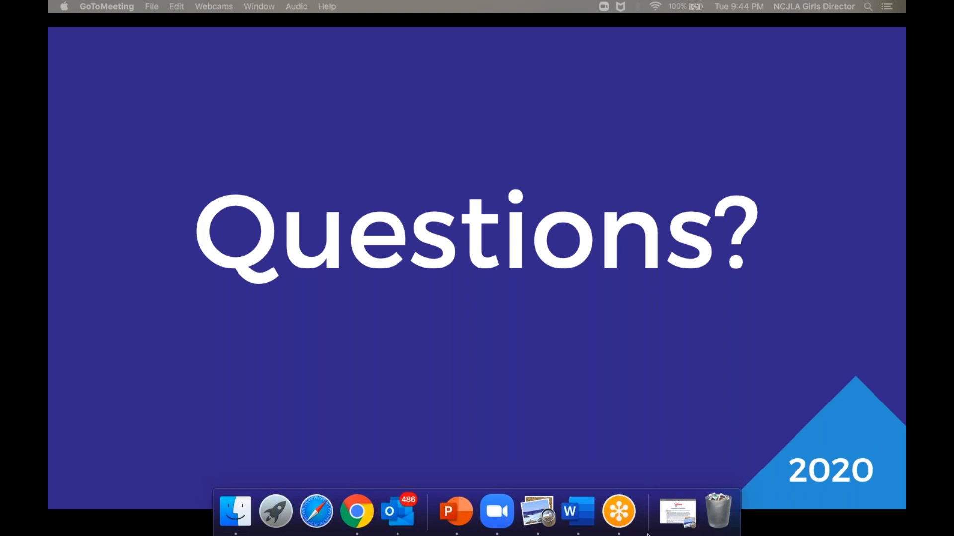
pyautogui.moveTo(578, 377)
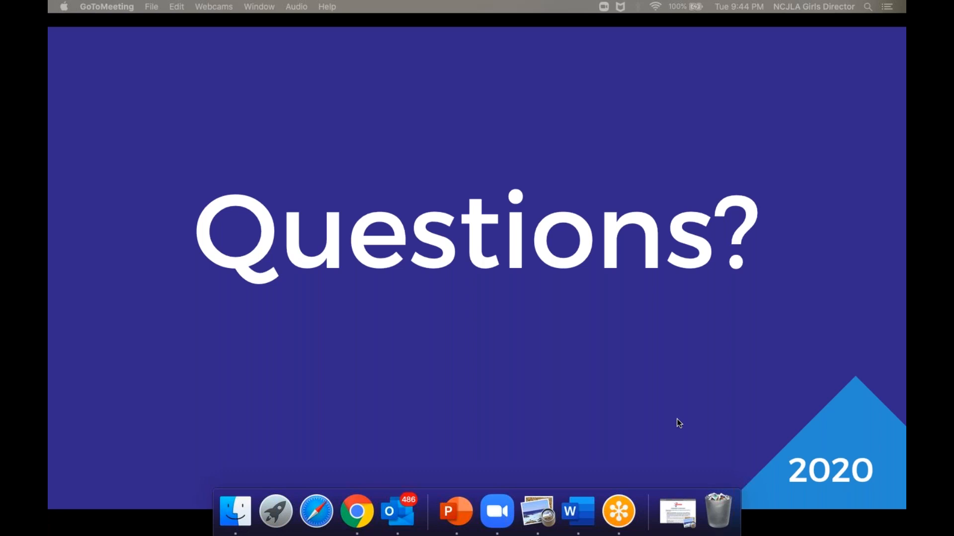
pyautogui.moveTo(640, 404)
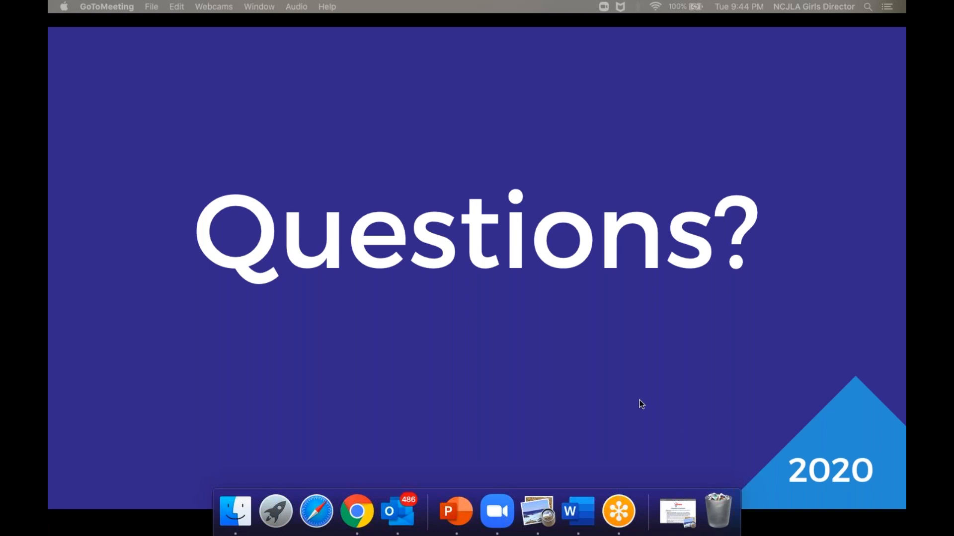
pyautogui.moveTo(709, 407)
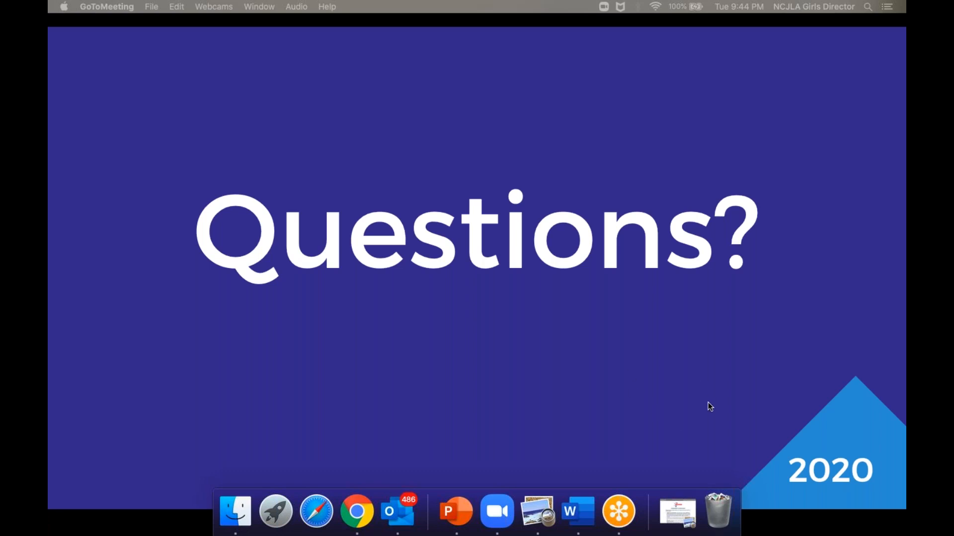
pyautogui.moveTo(808, 417)
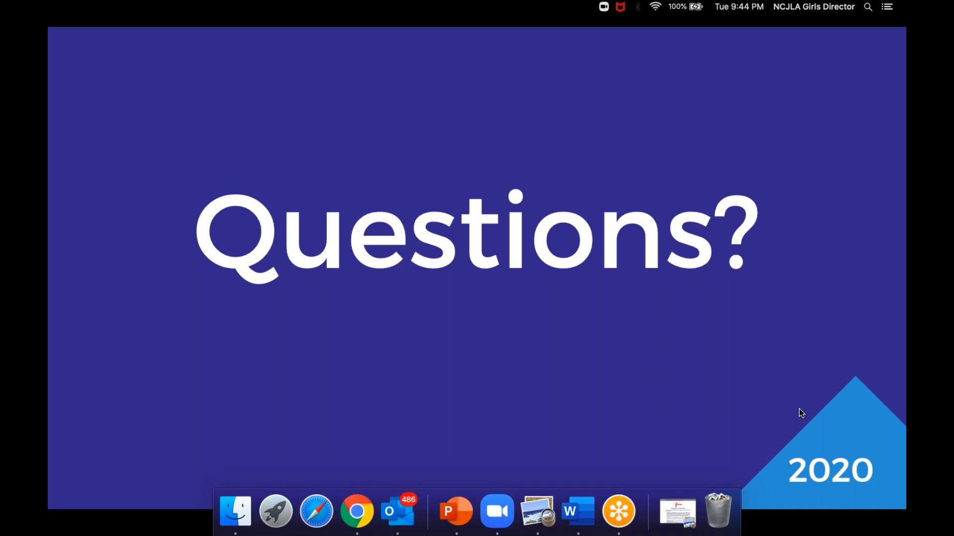
pyautogui.moveTo(661, 431)
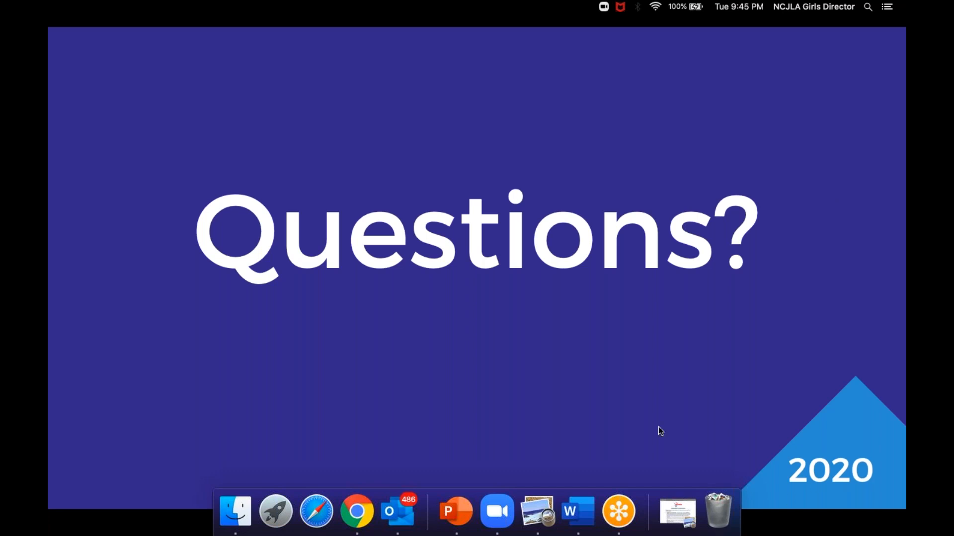
pyautogui.moveTo(655, 85)
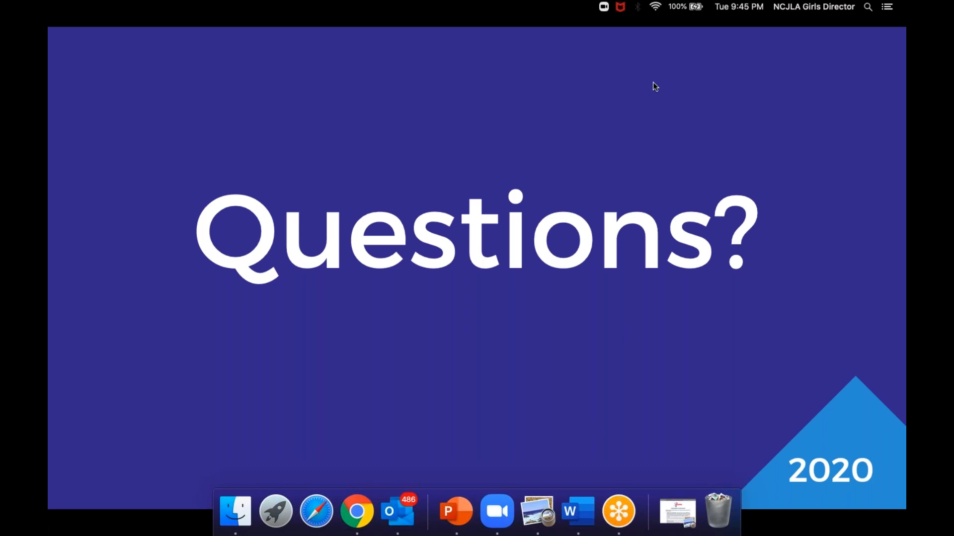
pyautogui.moveTo(705, 75)
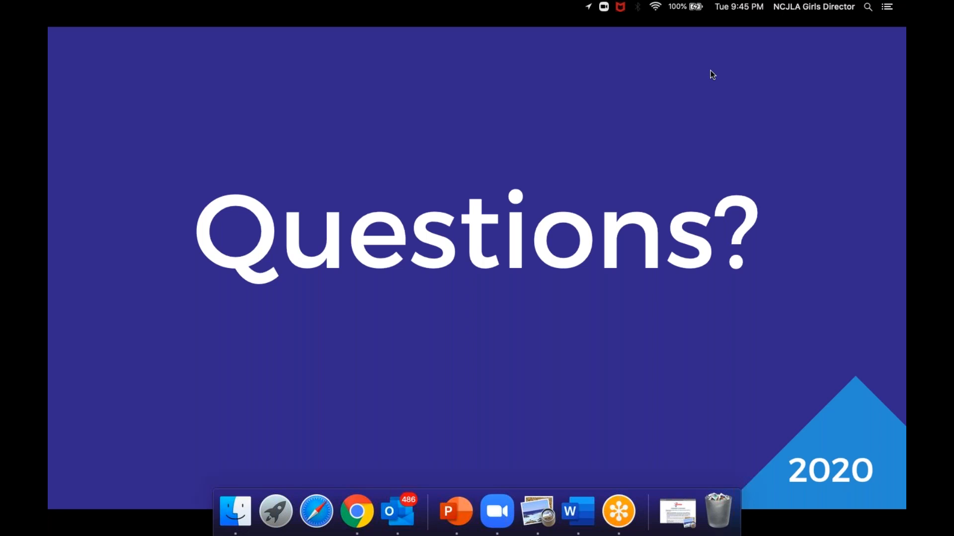
pyautogui.moveTo(611, 354)
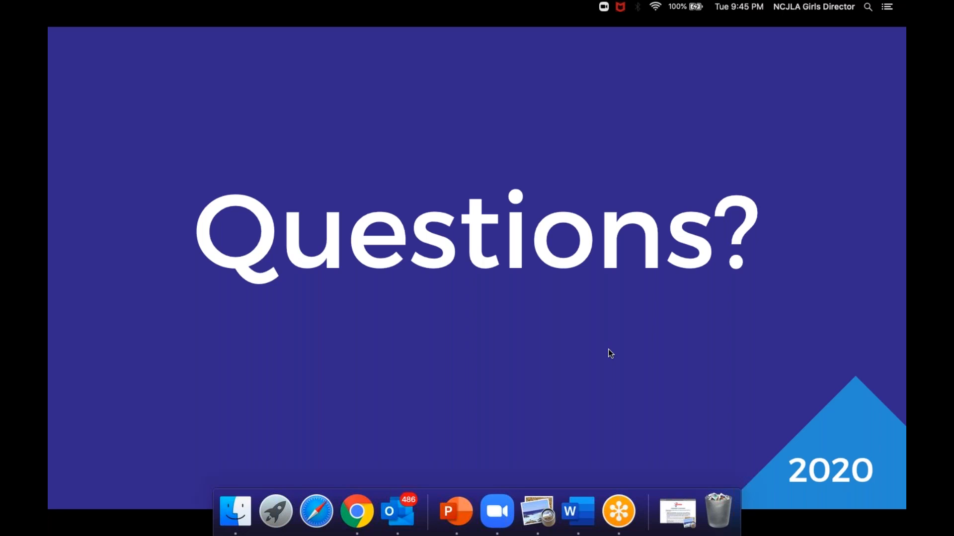
pyautogui.moveTo(718, 67)
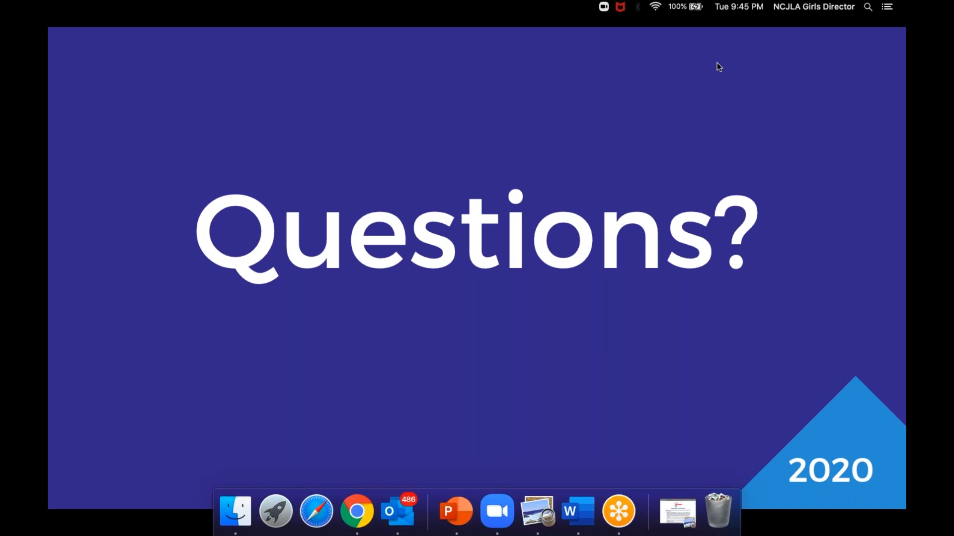
pyautogui.moveTo(712, 74)
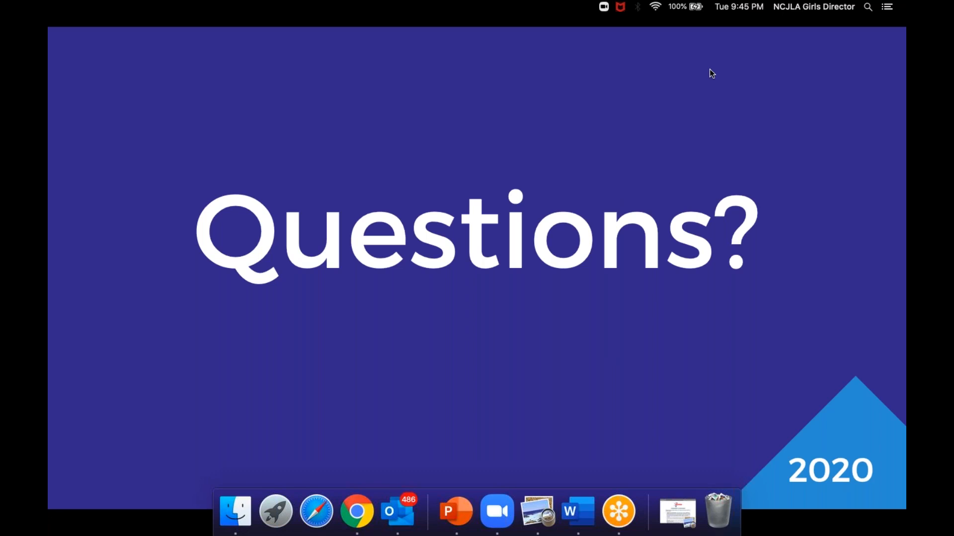
pyautogui.moveTo(664, 262)
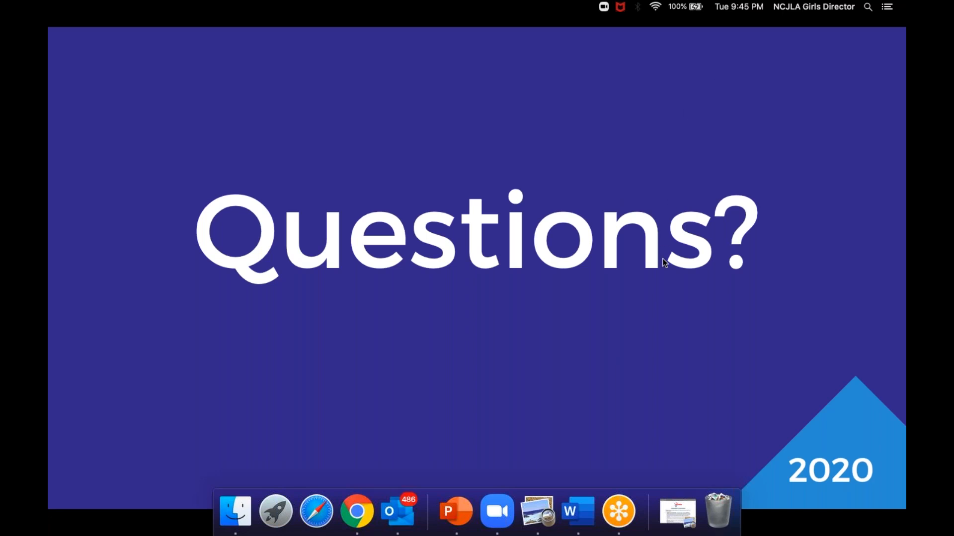
pyautogui.moveTo(710, 242)
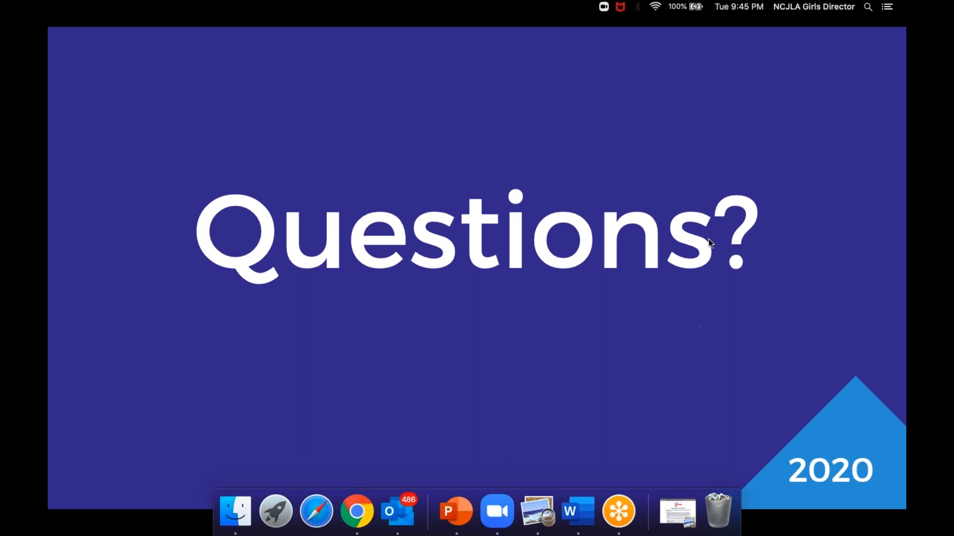
pyautogui.moveTo(706, 226)
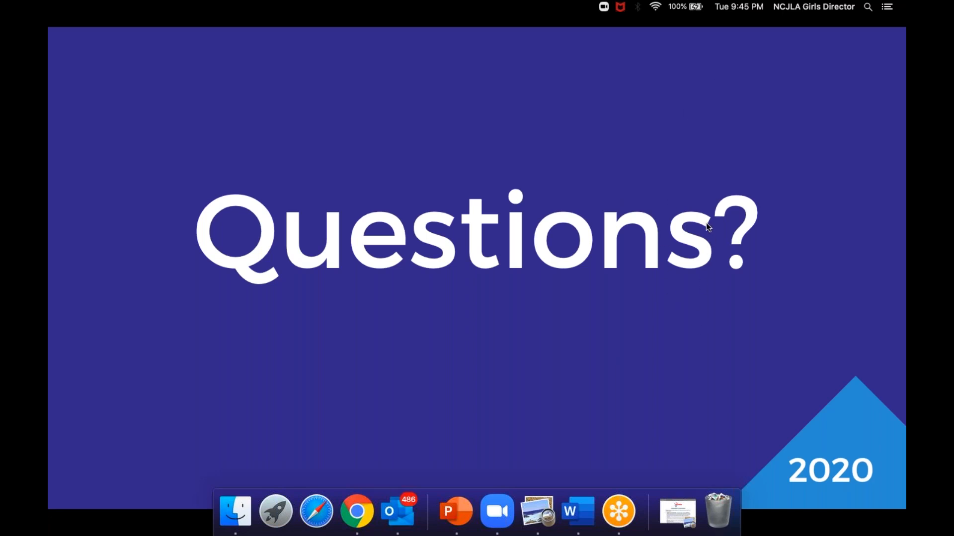
pyautogui.moveTo(656, 399)
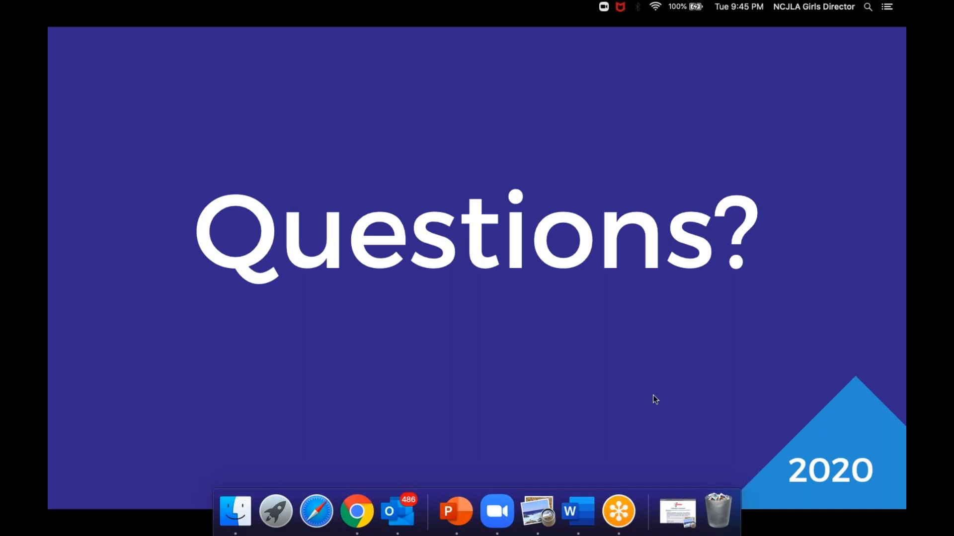
pyautogui.moveTo(655, 401)
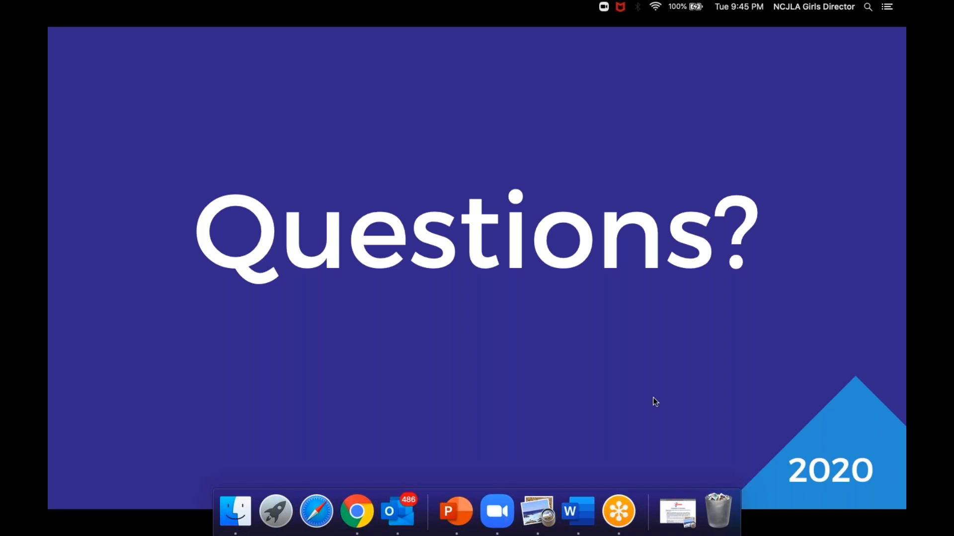